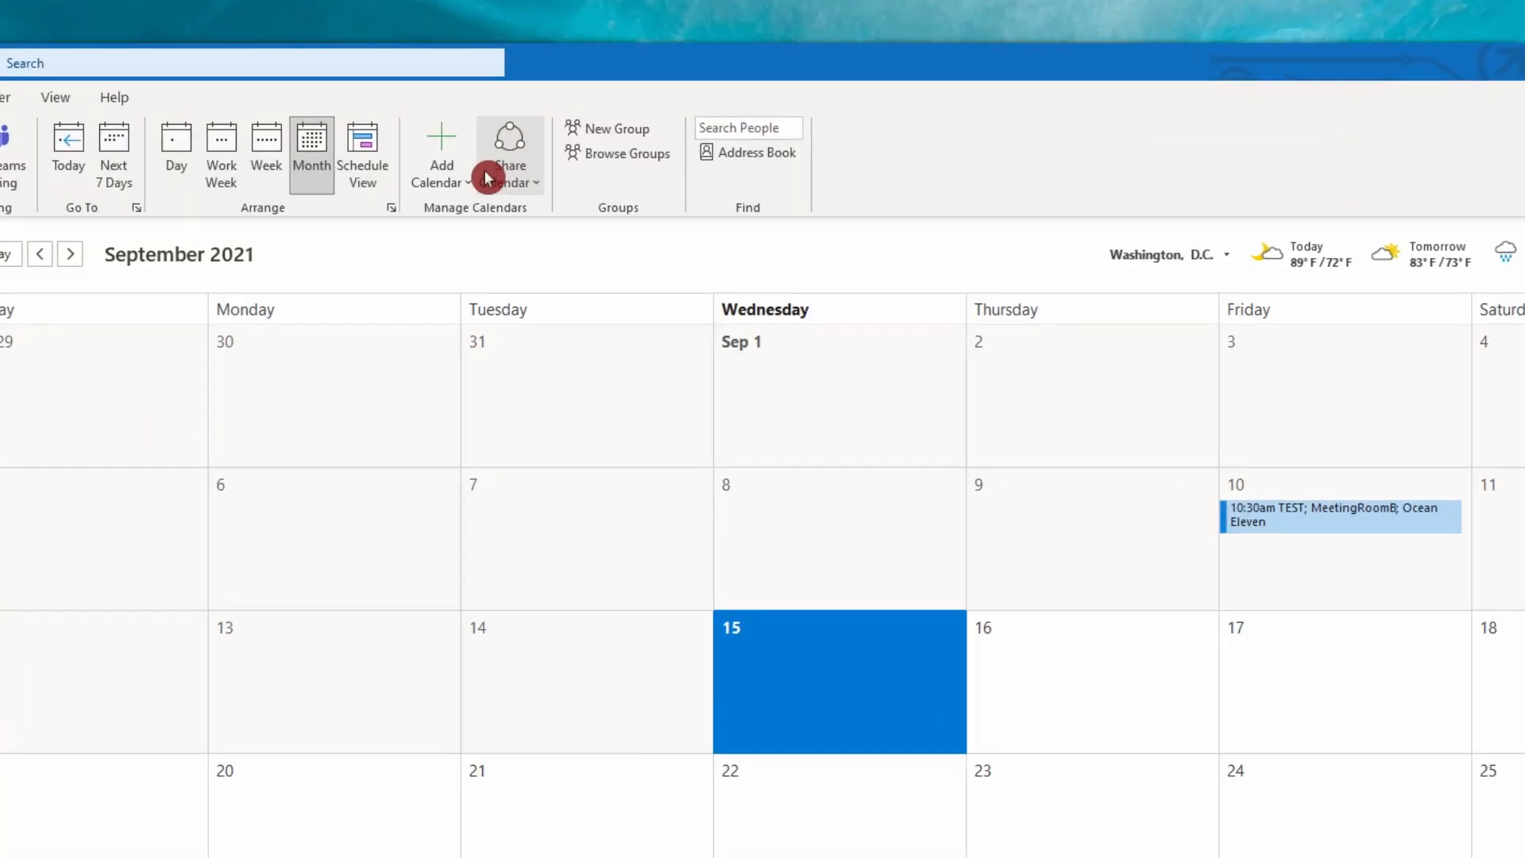
Open John Doe's shared calendar beside your own via Add Calendar > Open Shared Calendar
{"action": "left_click", "coordinate": [439, 155]}
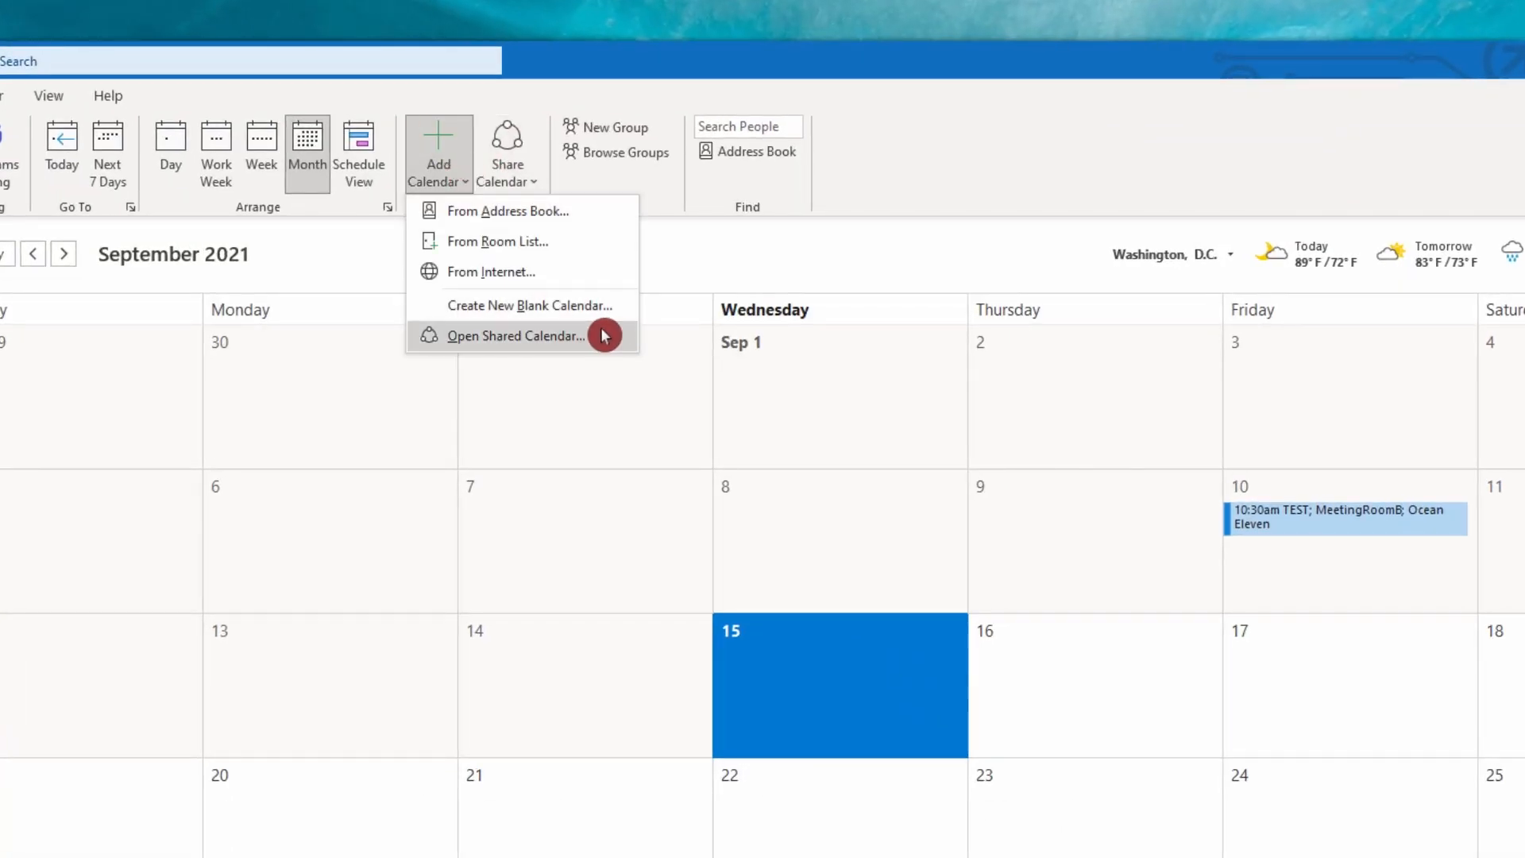
{"action": "left_click", "coordinate": [515, 336]}
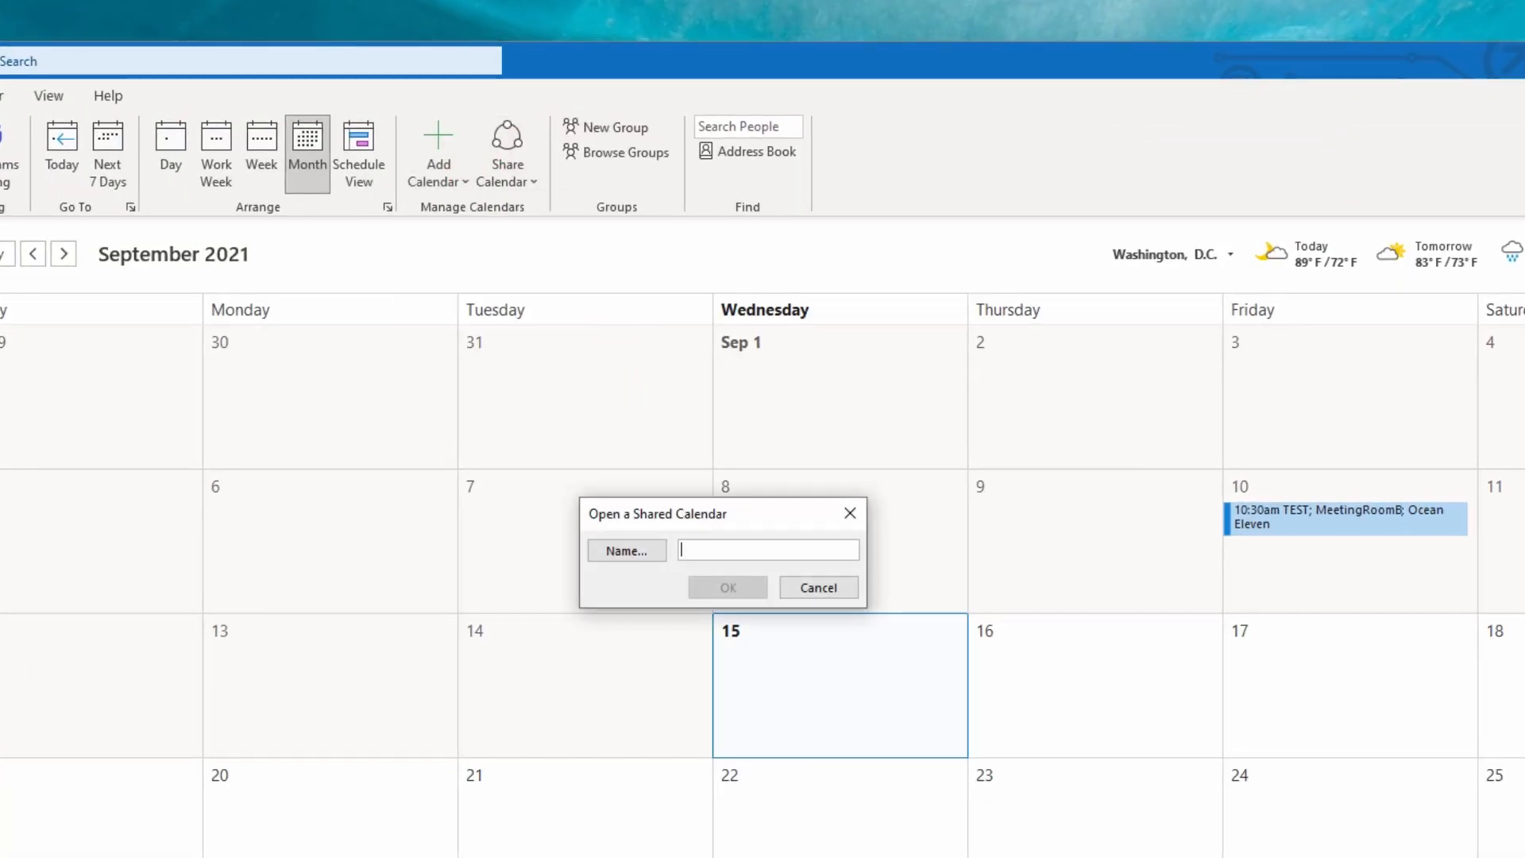
{"action": "type", "text": "Joh"}
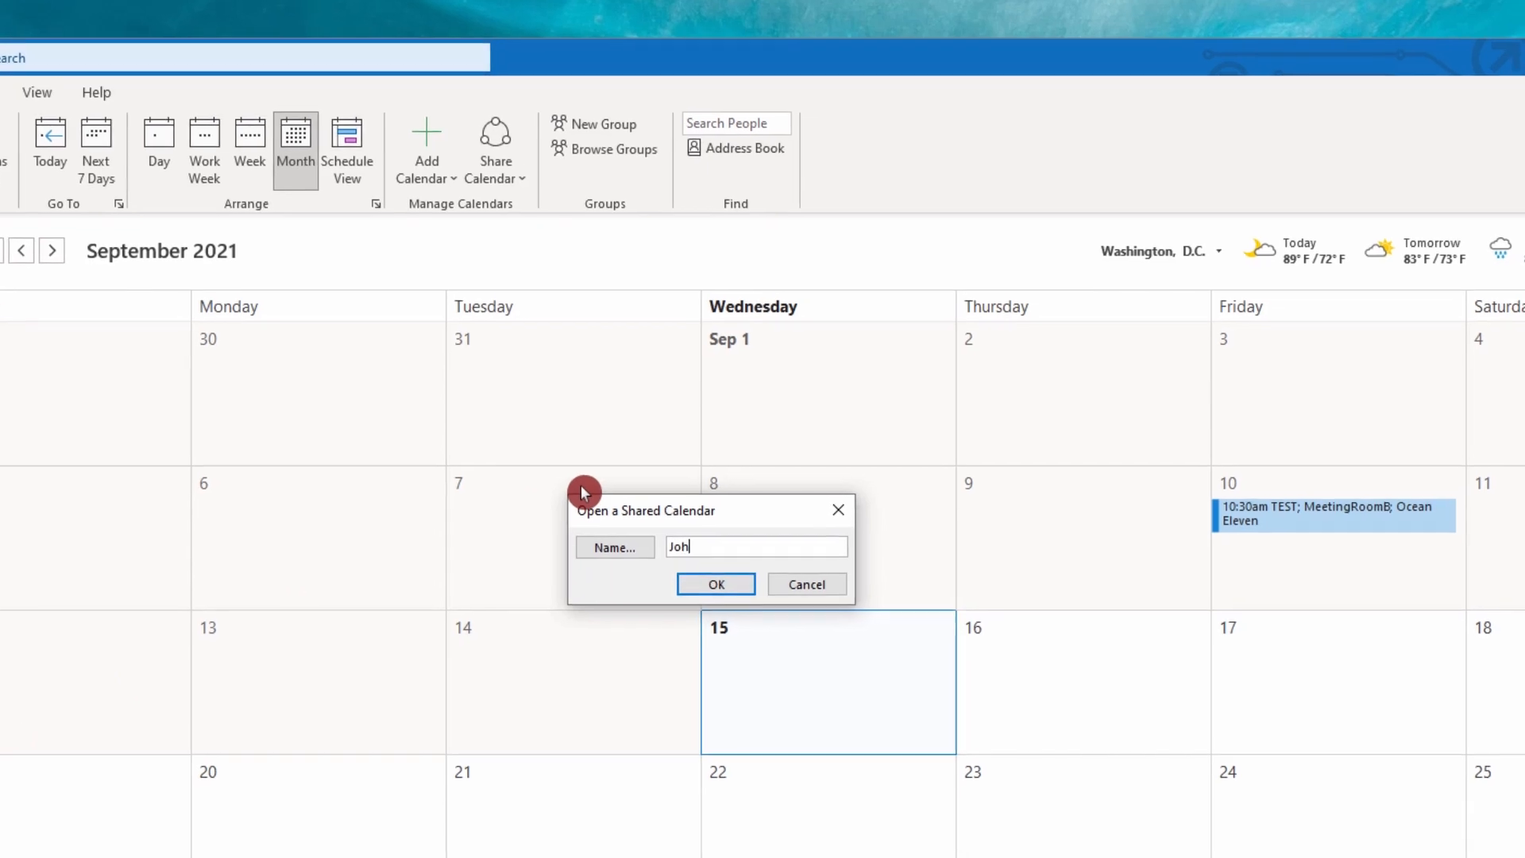
{"action": "left_click", "coordinate": [715, 583]}
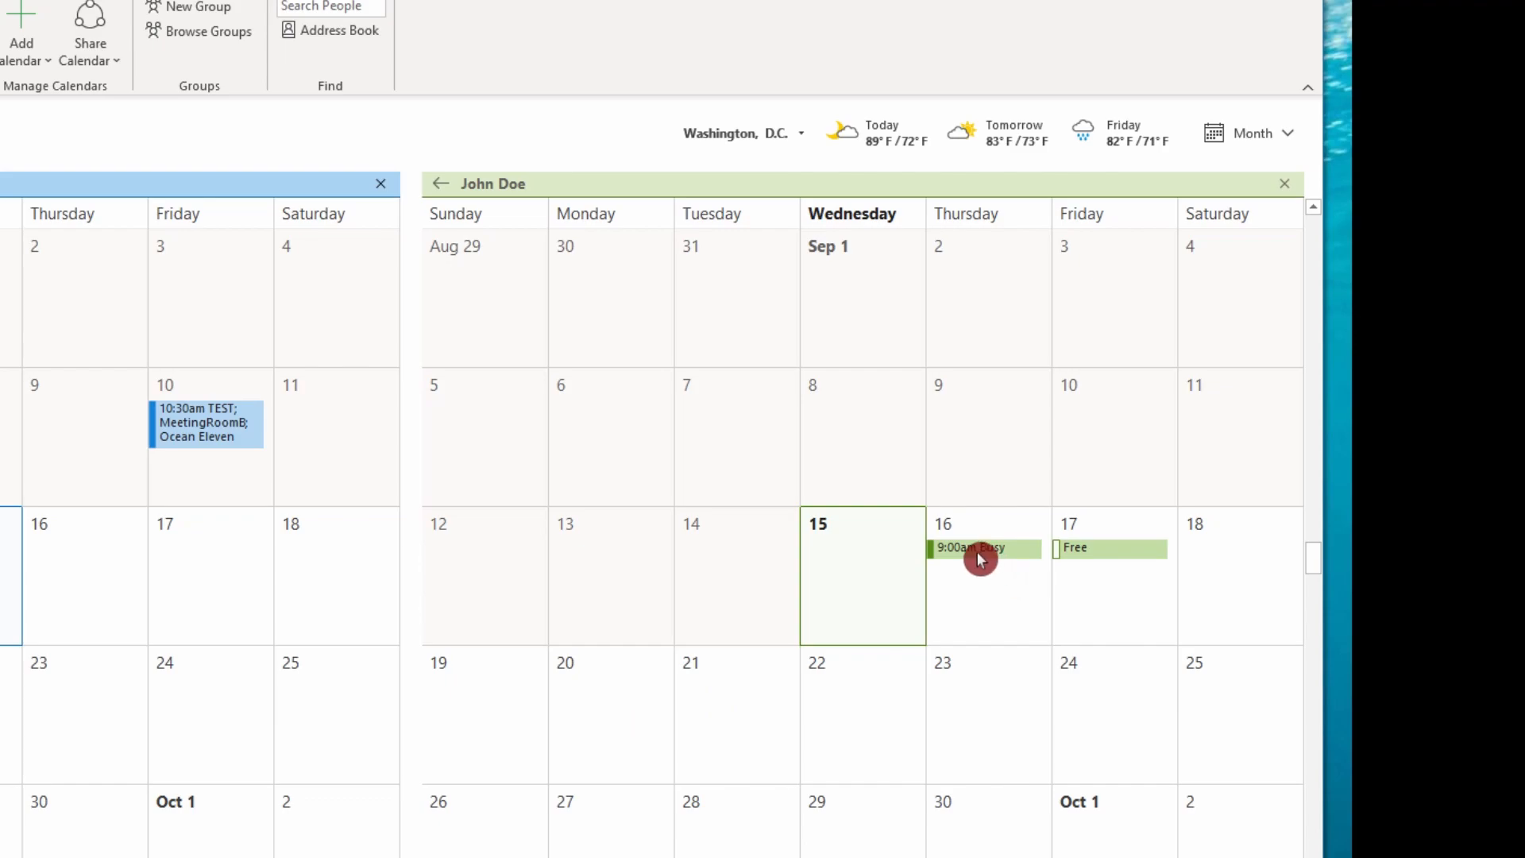
{"action": "mouse_move", "coordinate": [1114, 557]}
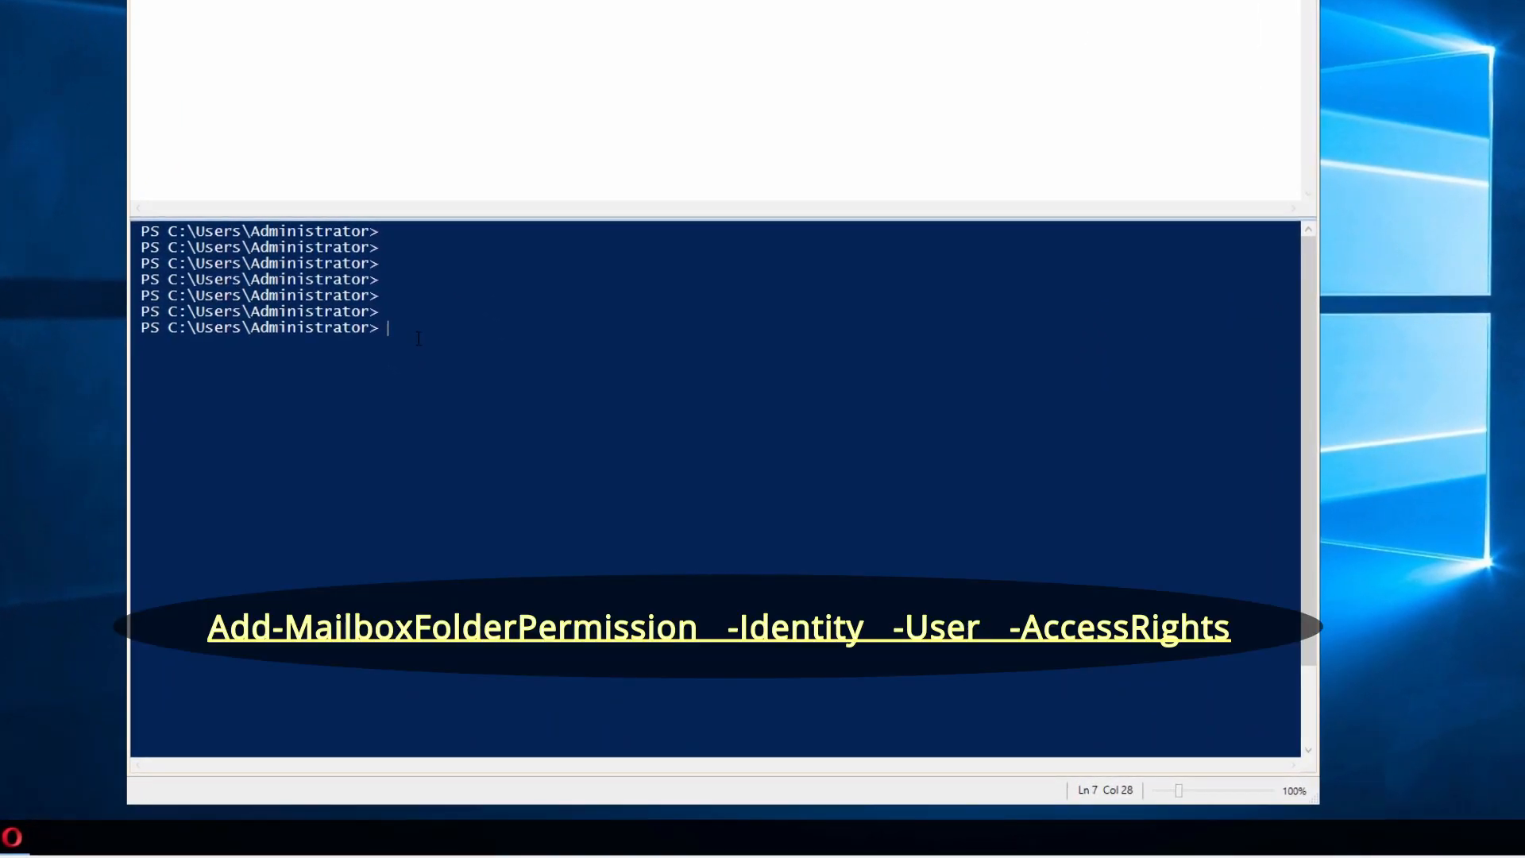
{"action": "type", "text": "add"}
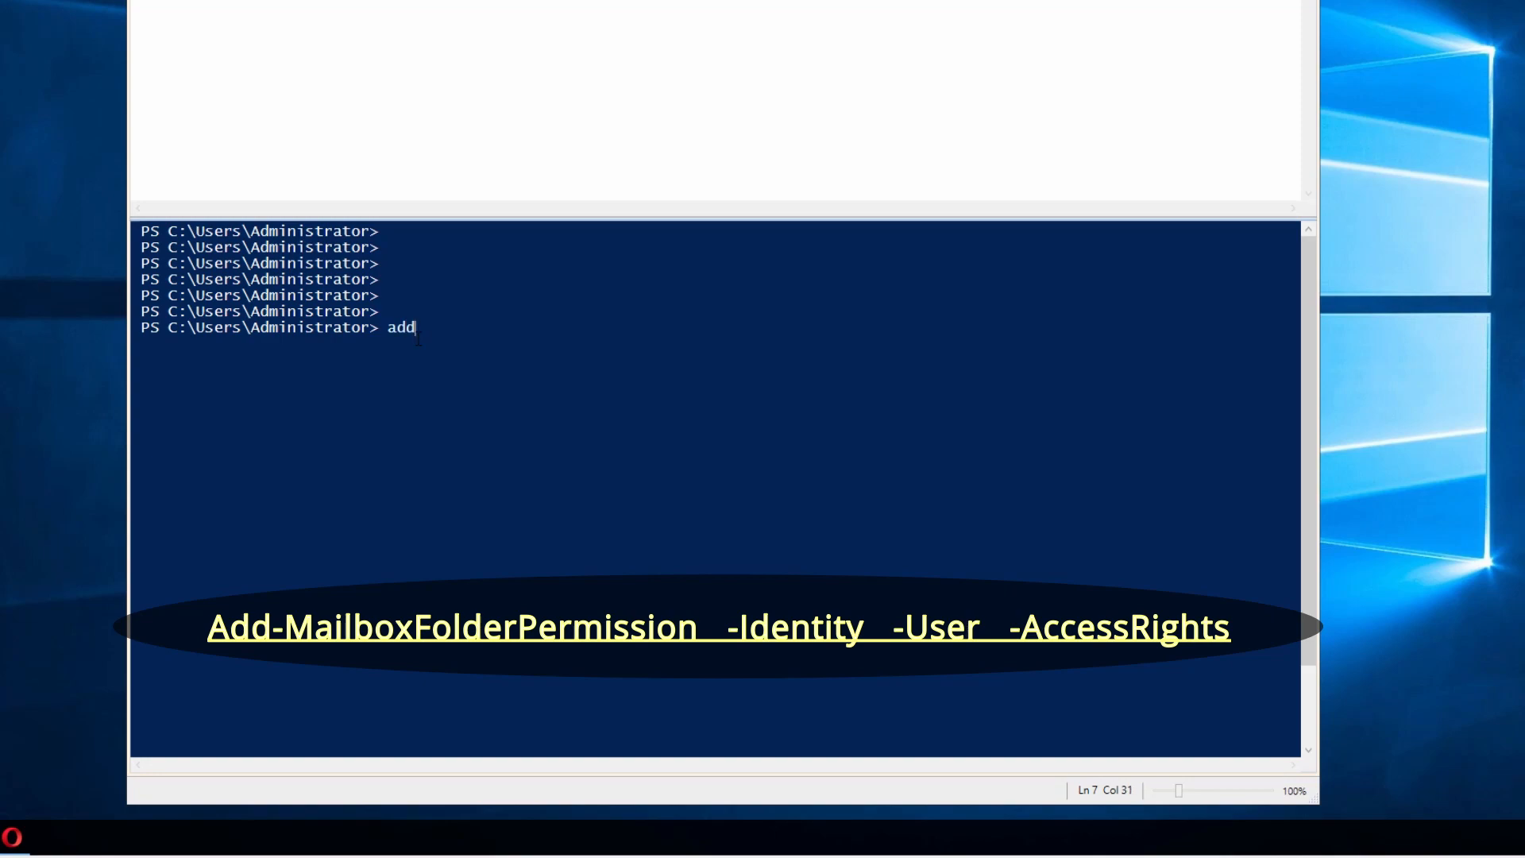
{"action": "type", "text": "-mail"}
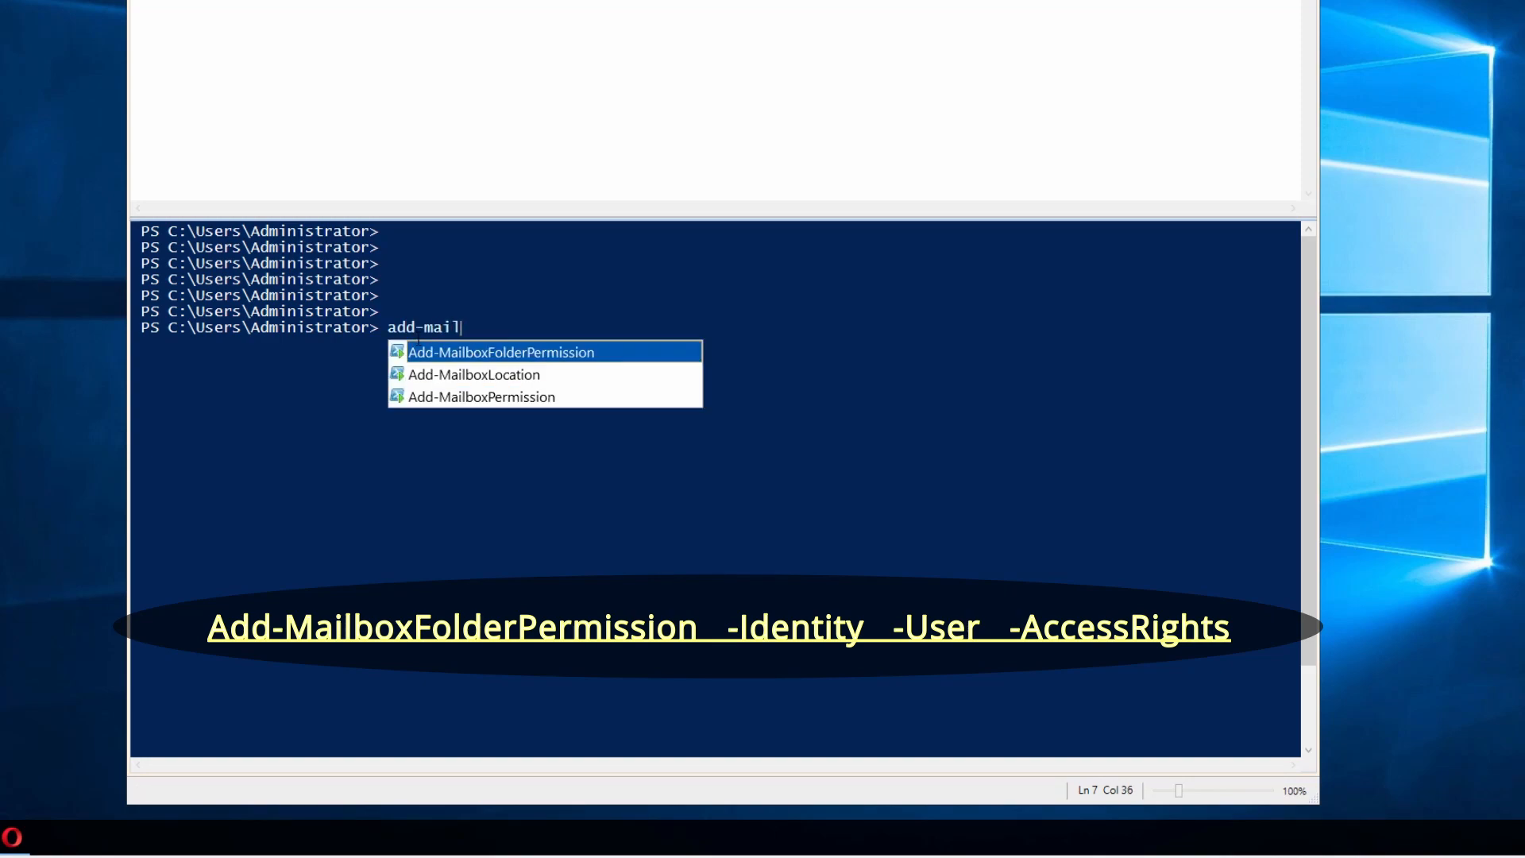
{"action": "key", "text": "Tab"}
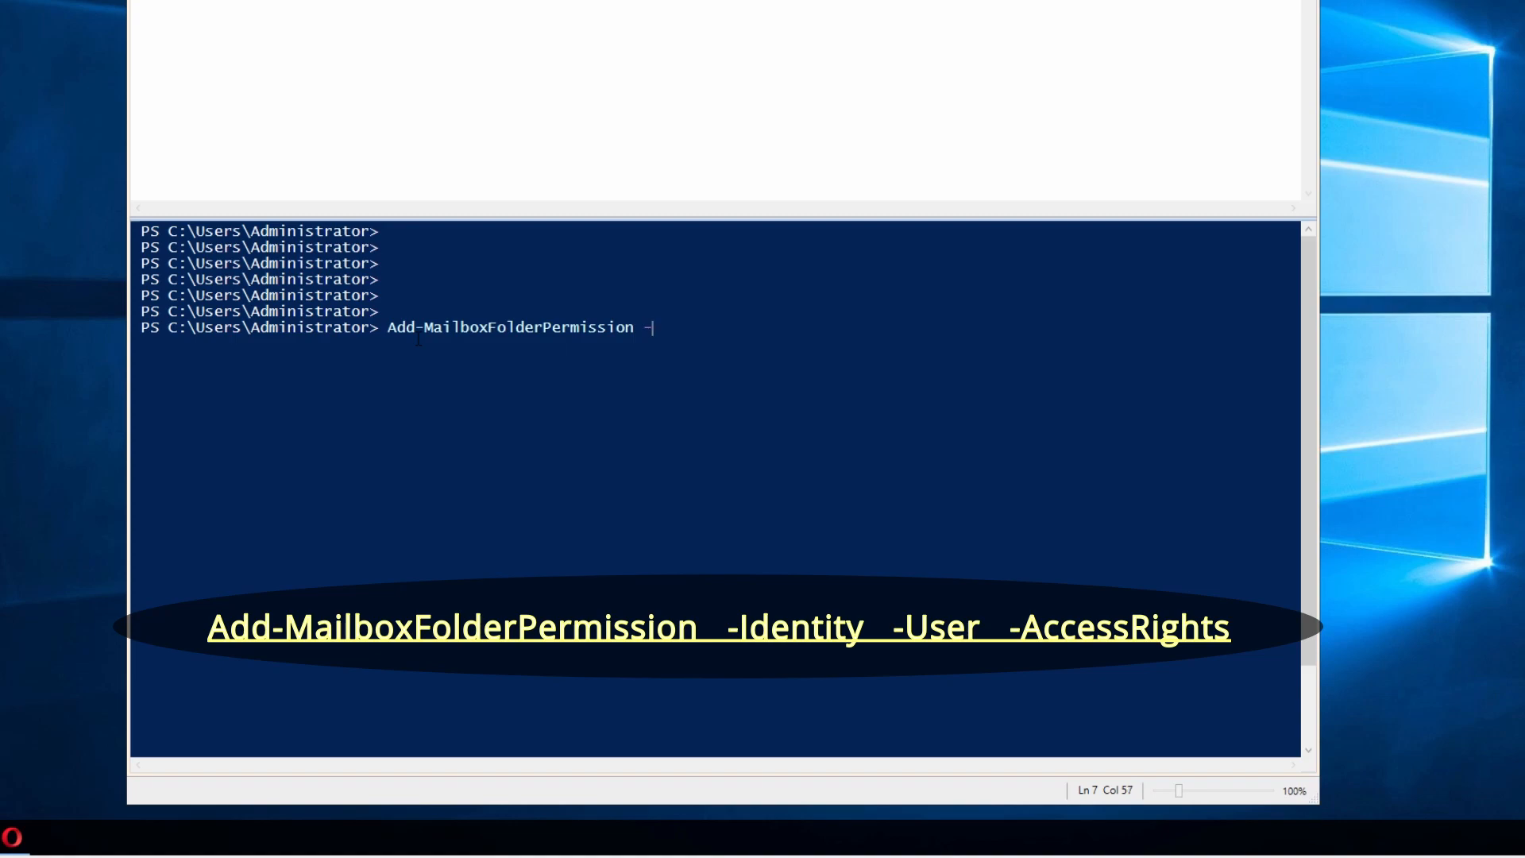
{"action": "type", "text": "Identity"}
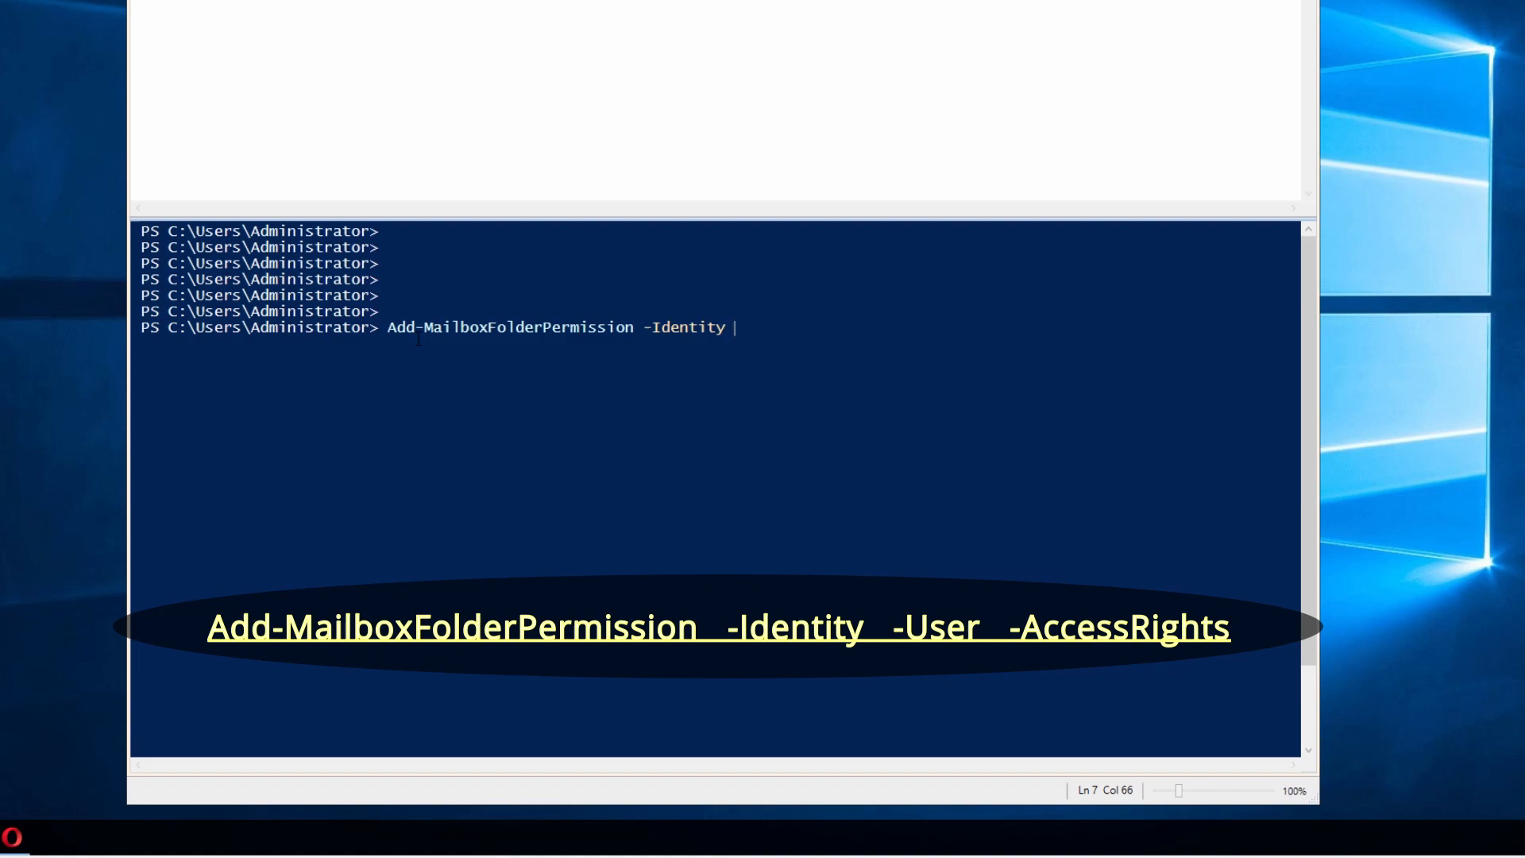
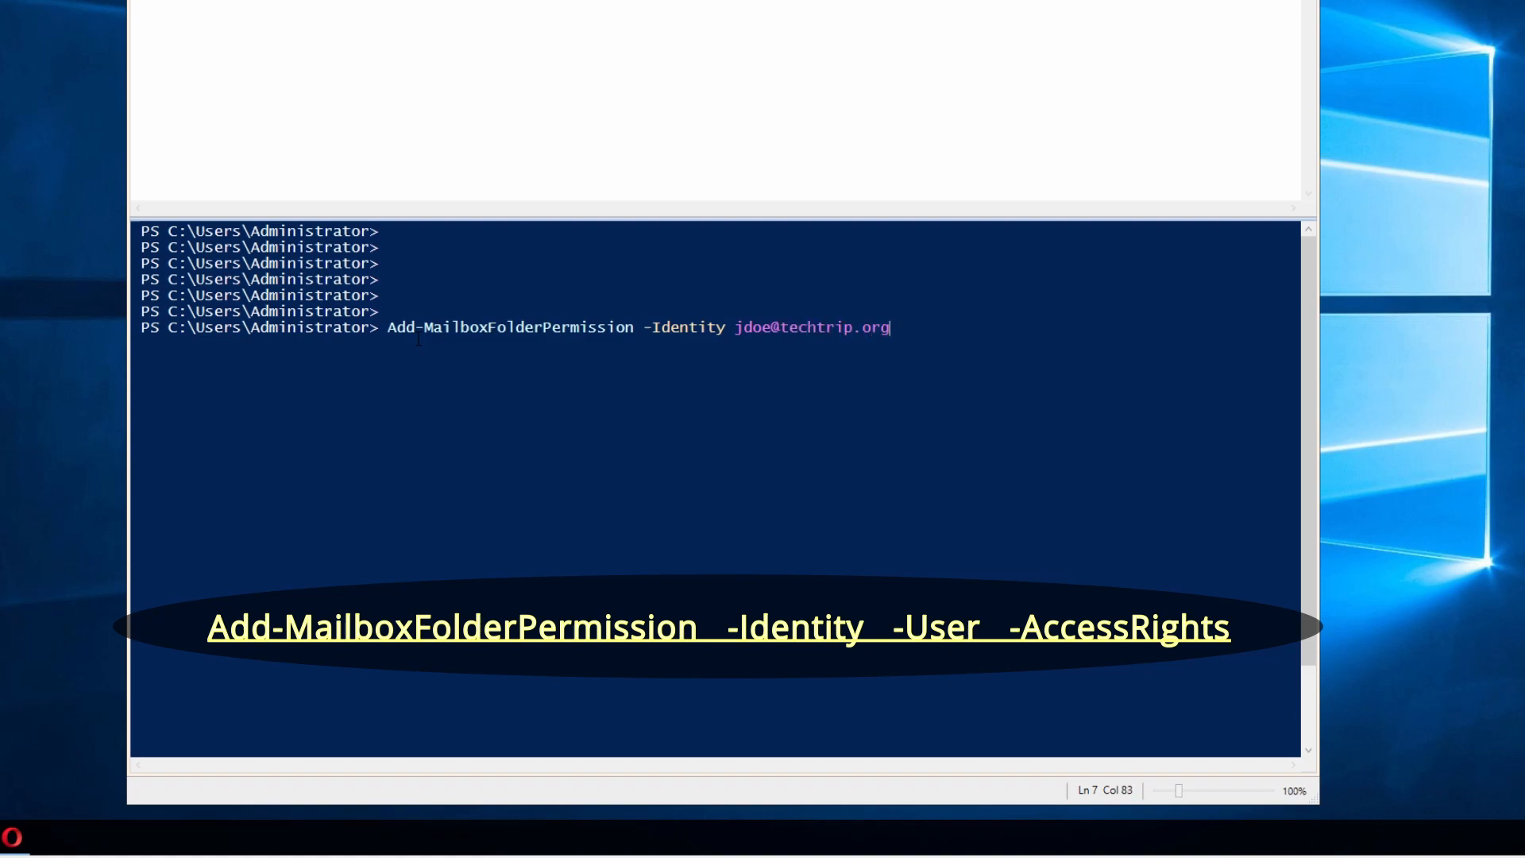
{"action": "type", "text": ":\\ac"}
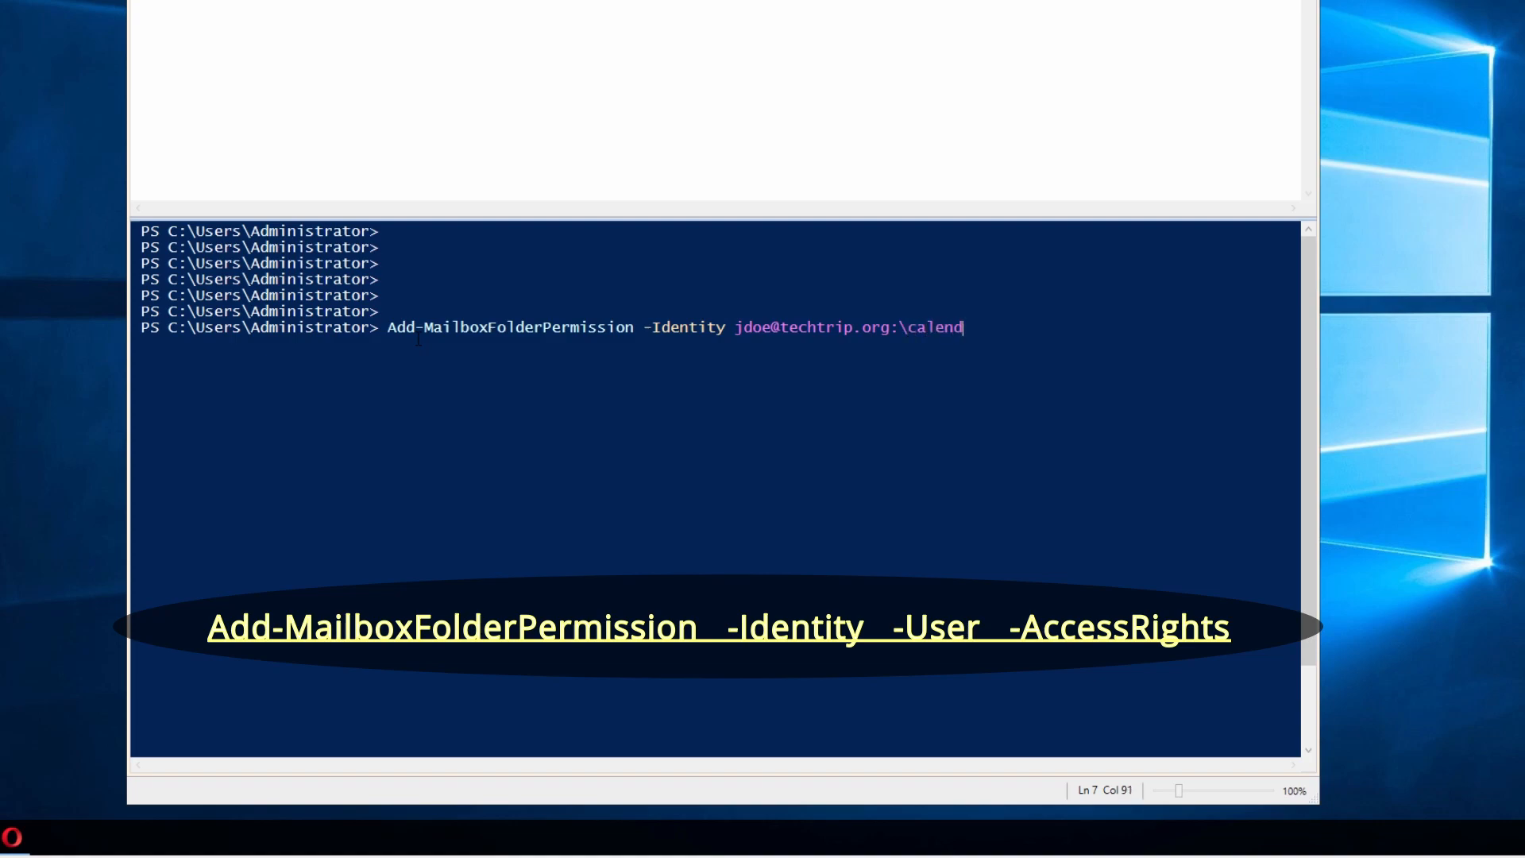
{"action": "type", "text": "ar -us"}
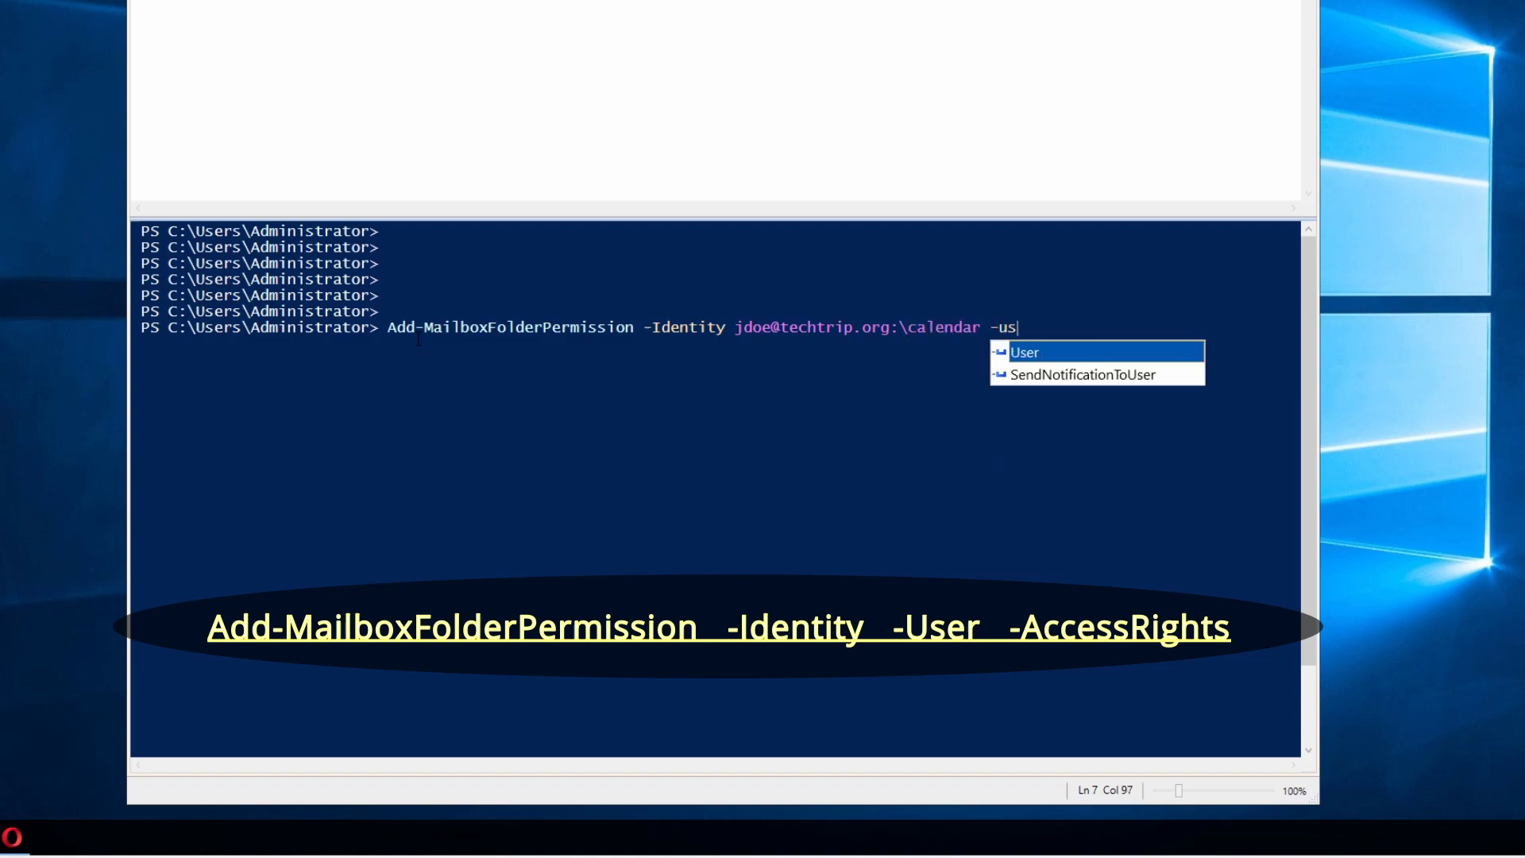
{"action": "key", "text": "Tab"}
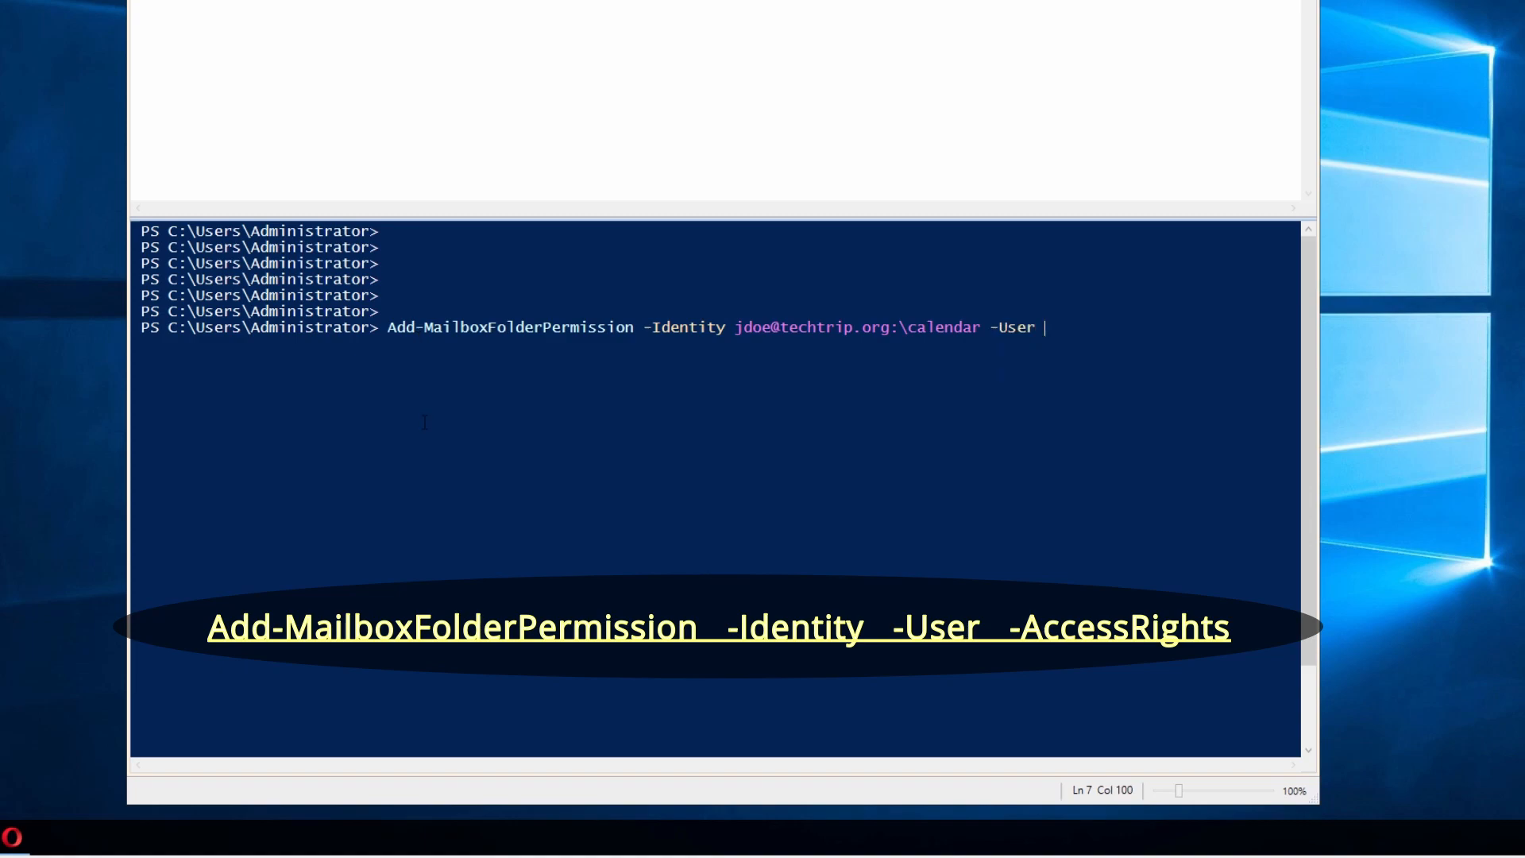
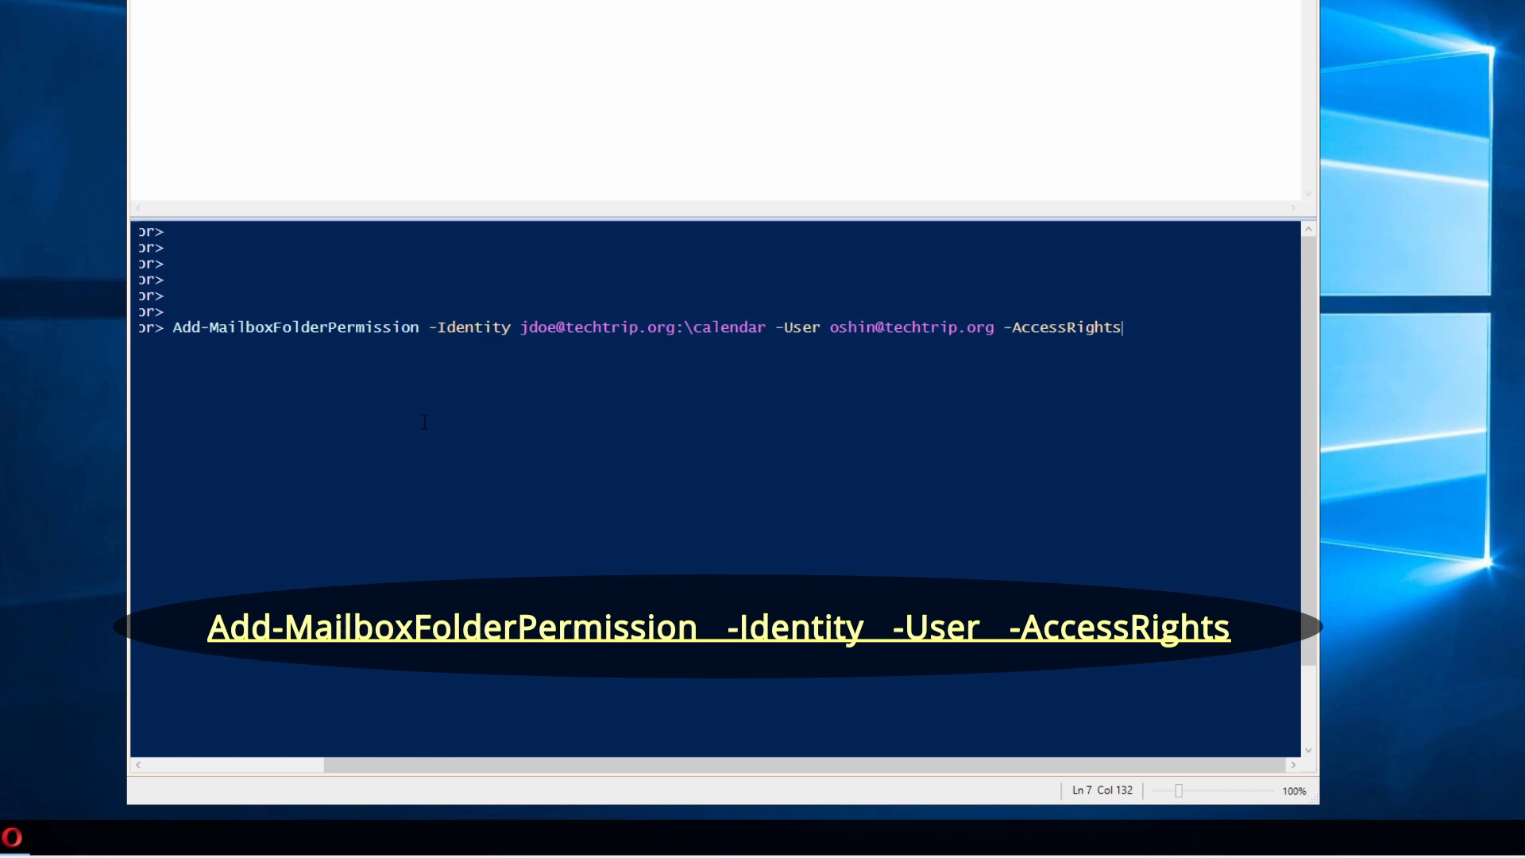
{"action": "type", "text": "edi"}
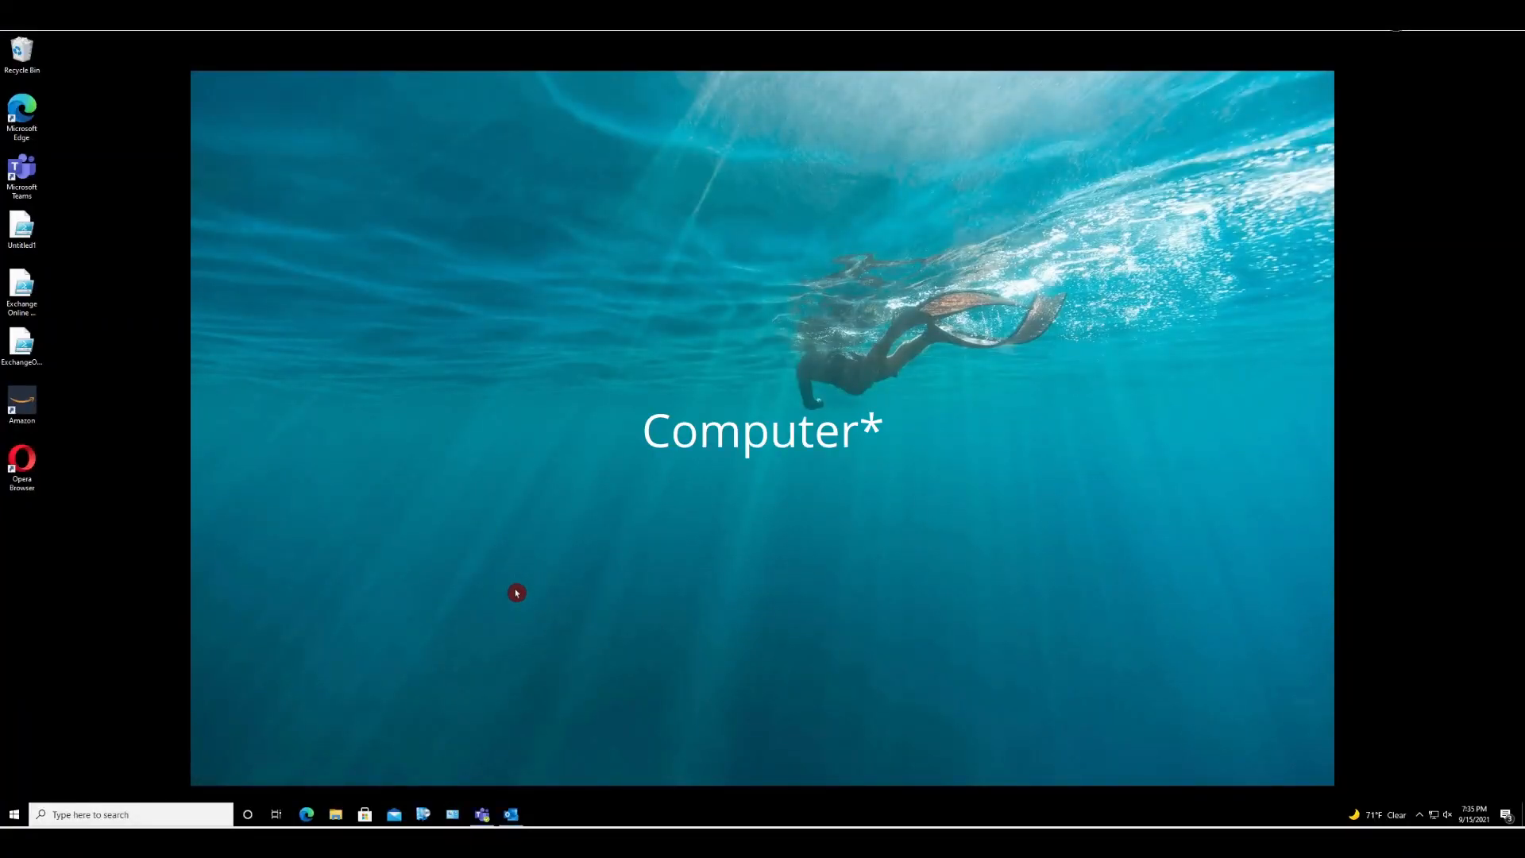
{"action": "mouse_move", "coordinate": [510, 813]}
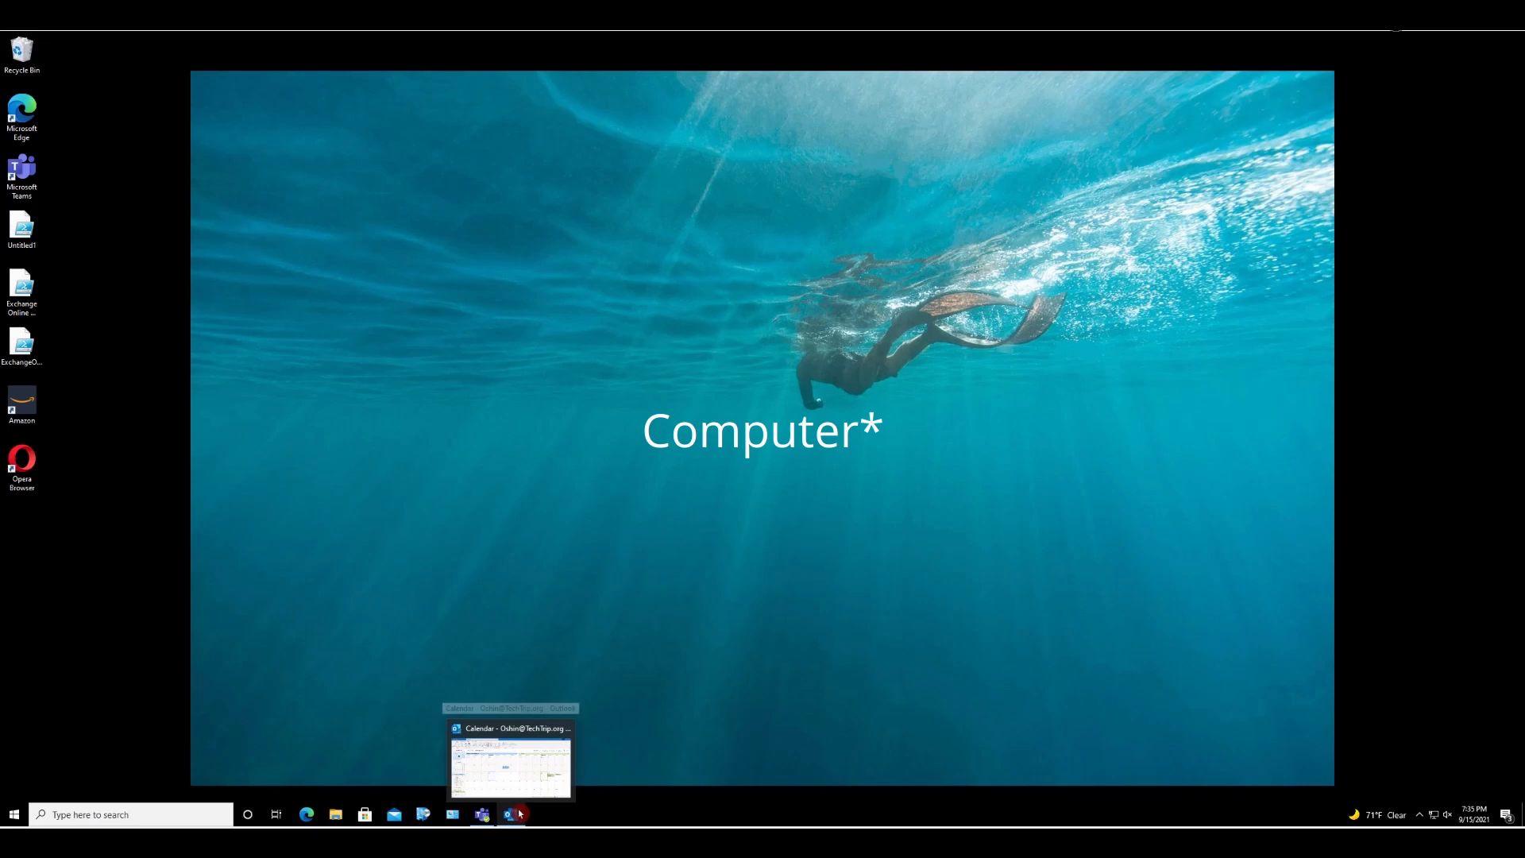
{"action": "left_click", "coordinate": [511, 813]}
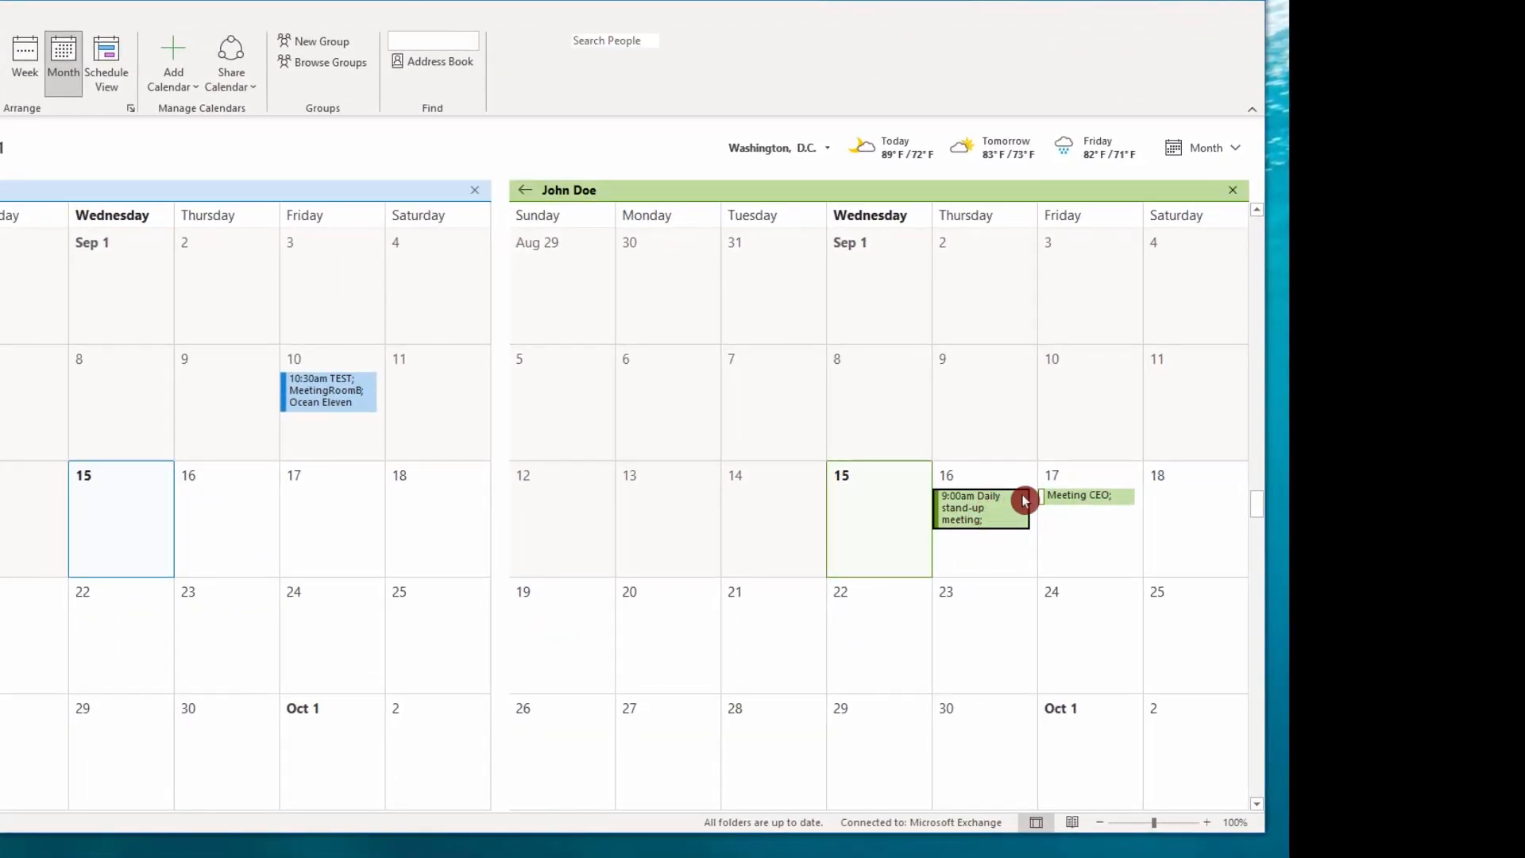
{"action": "left_click", "coordinate": [1080, 496]}
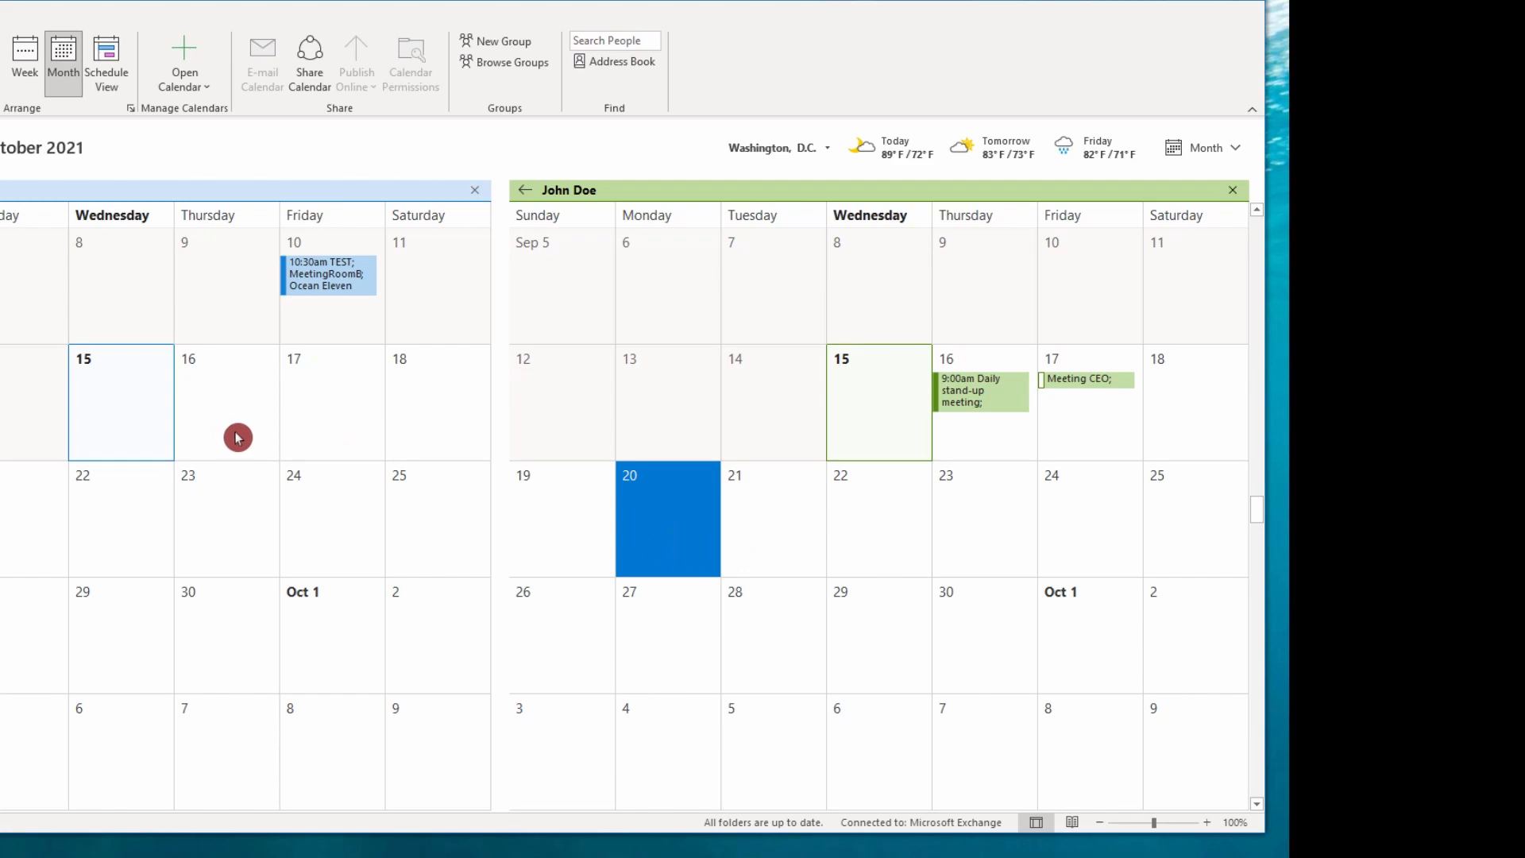
{"action": "left_click", "coordinate": [95, 148]}
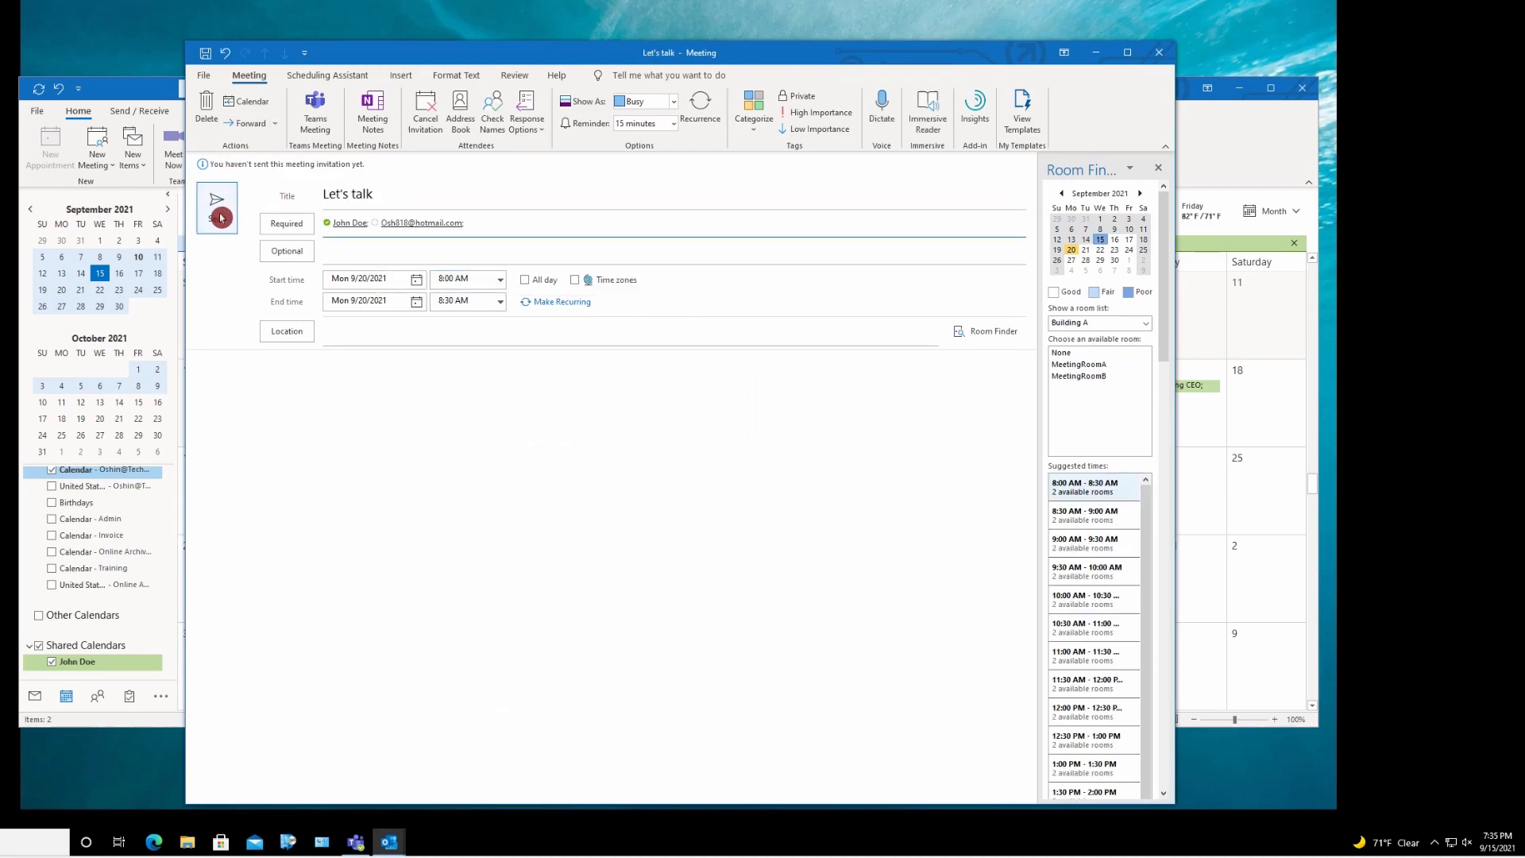
Send the 'Let's talk' meeting invitation, confirming it goes without a location
{"action": "left_click", "coordinate": [218, 205]}
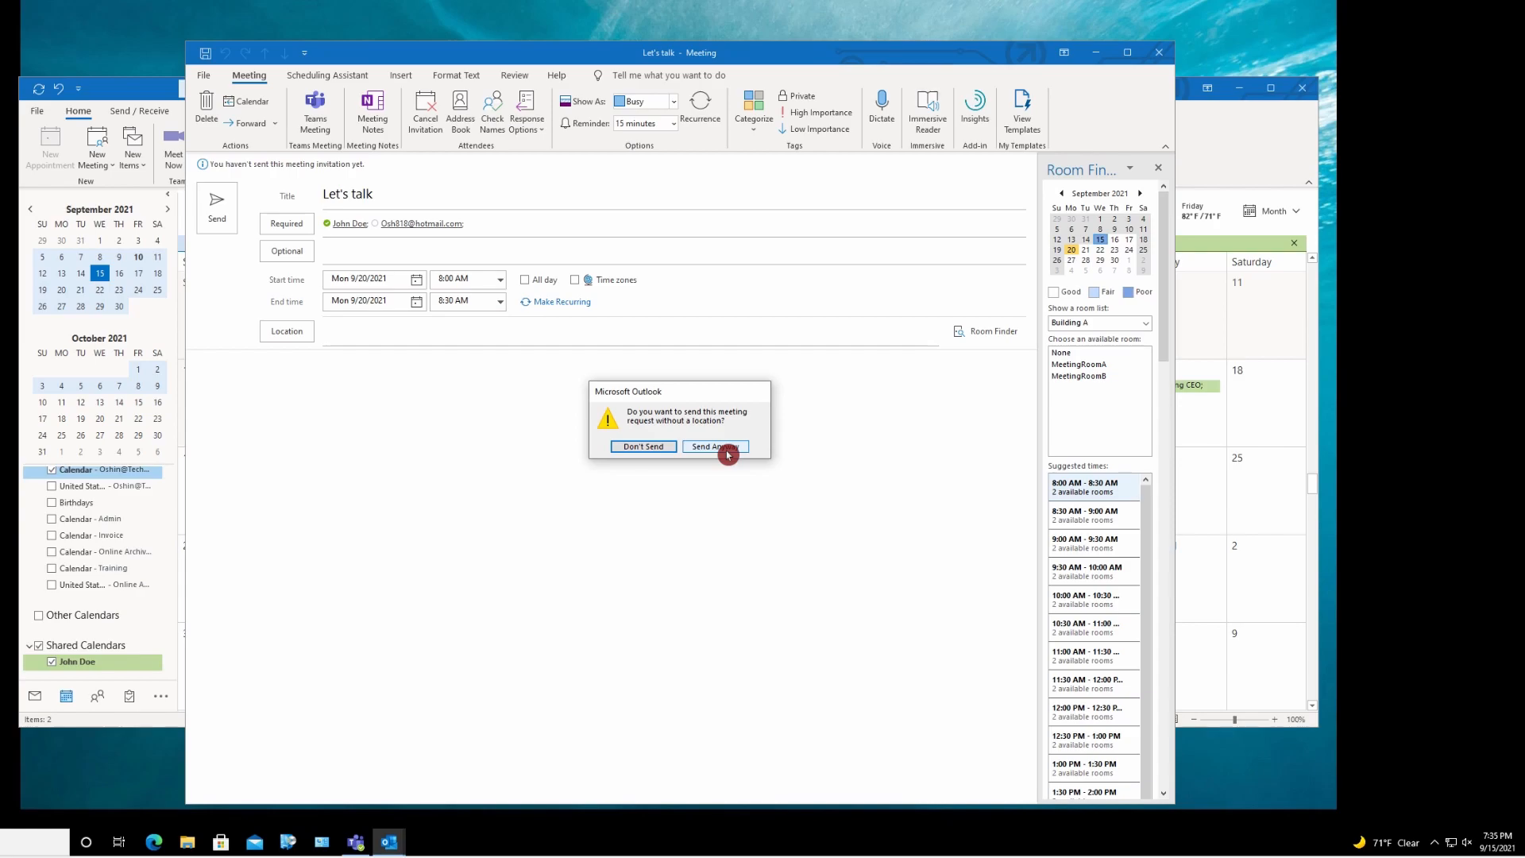
{"action": "left_click", "coordinate": [712, 445]}
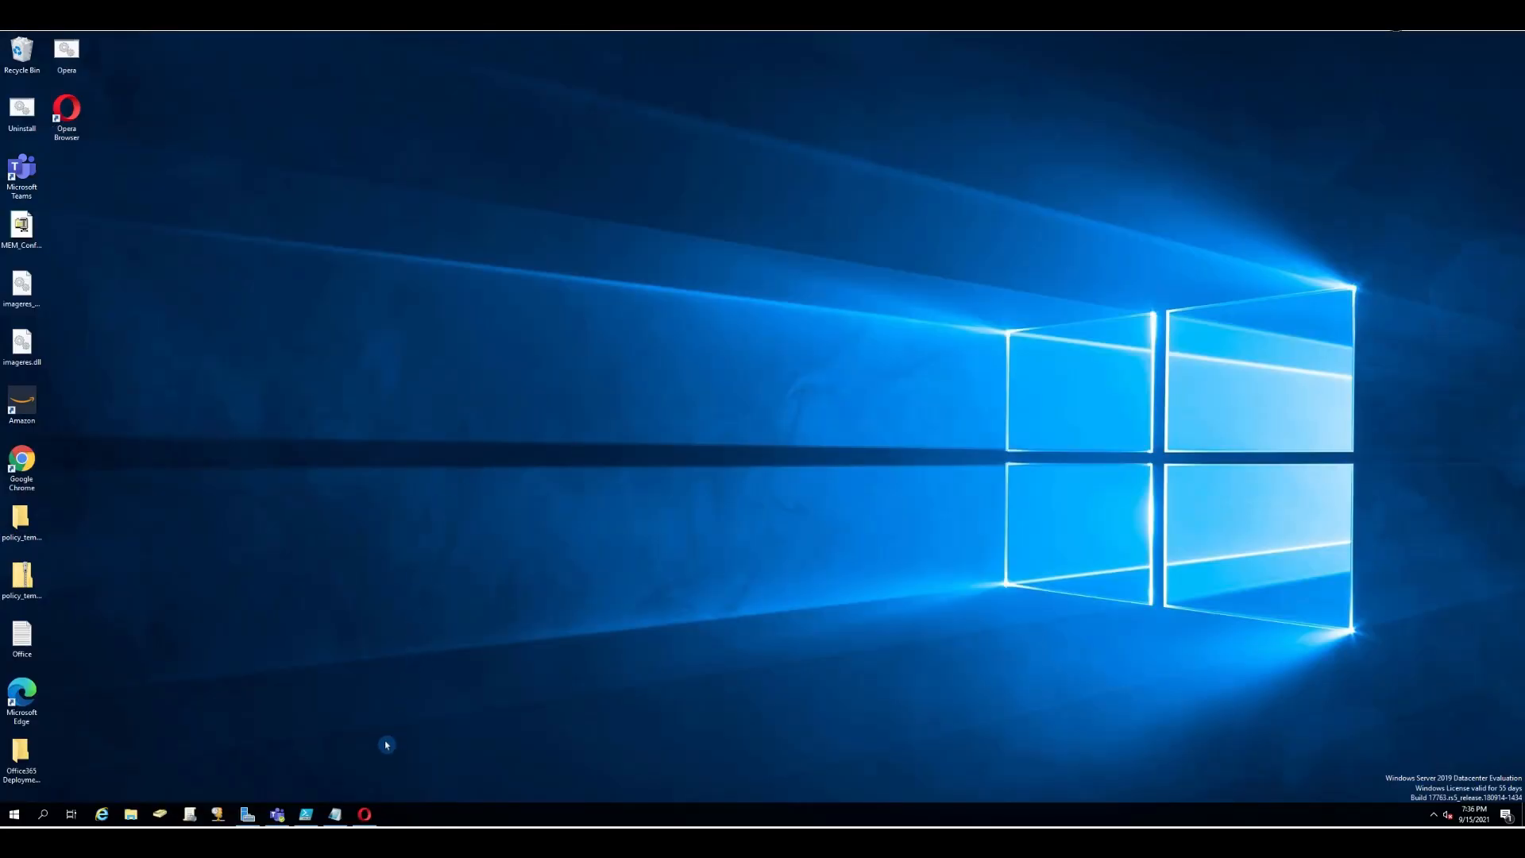
Switch to Outlook on the web and inspect the Let's talk meeting on the 20th
{"action": "left_click", "coordinate": [364, 813]}
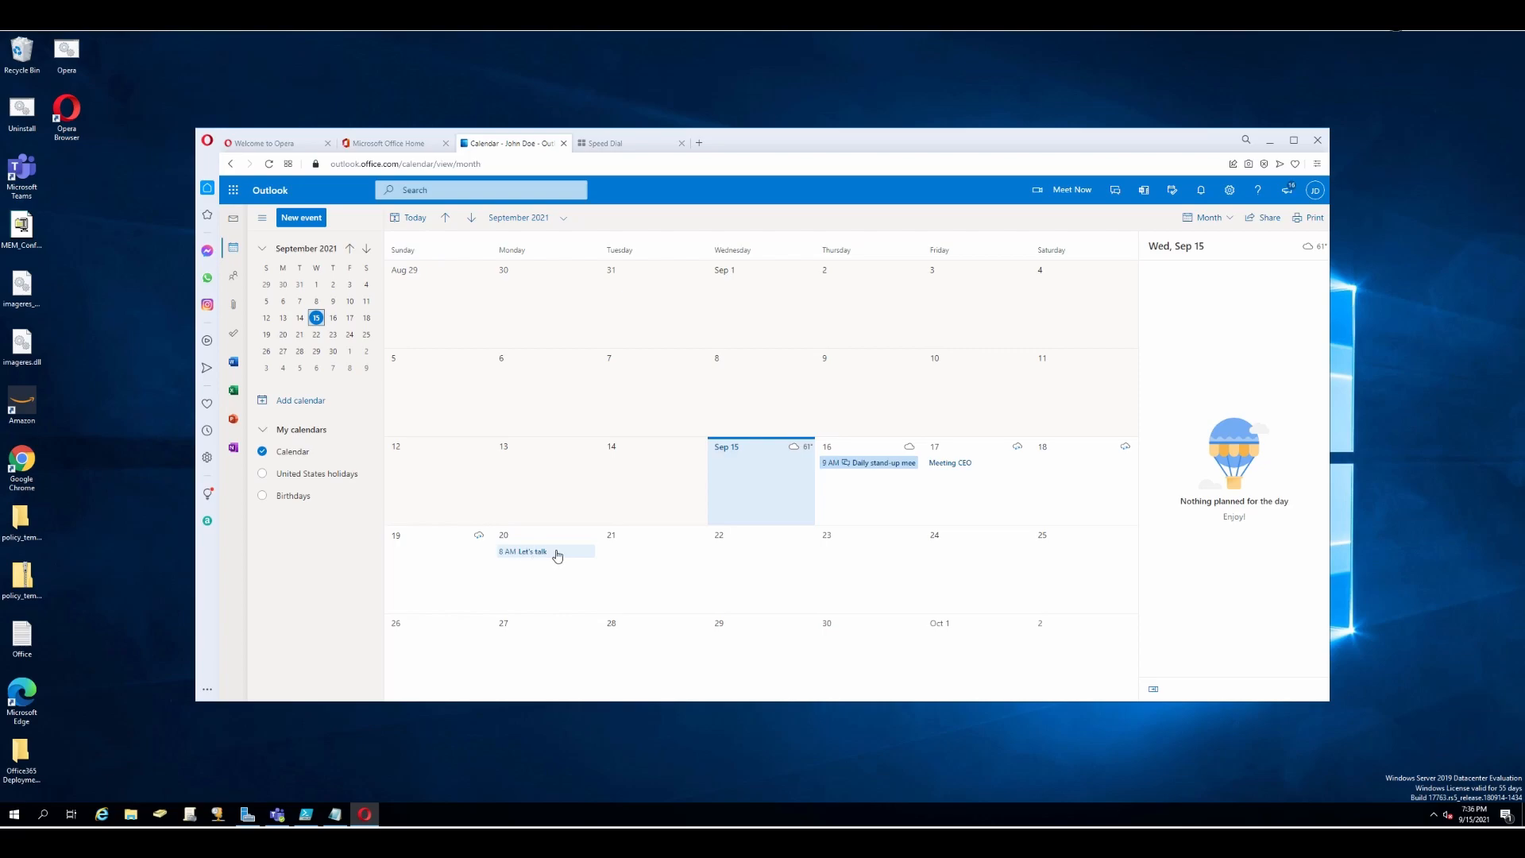
{"action": "left_click", "coordinate": [1319, 140]}
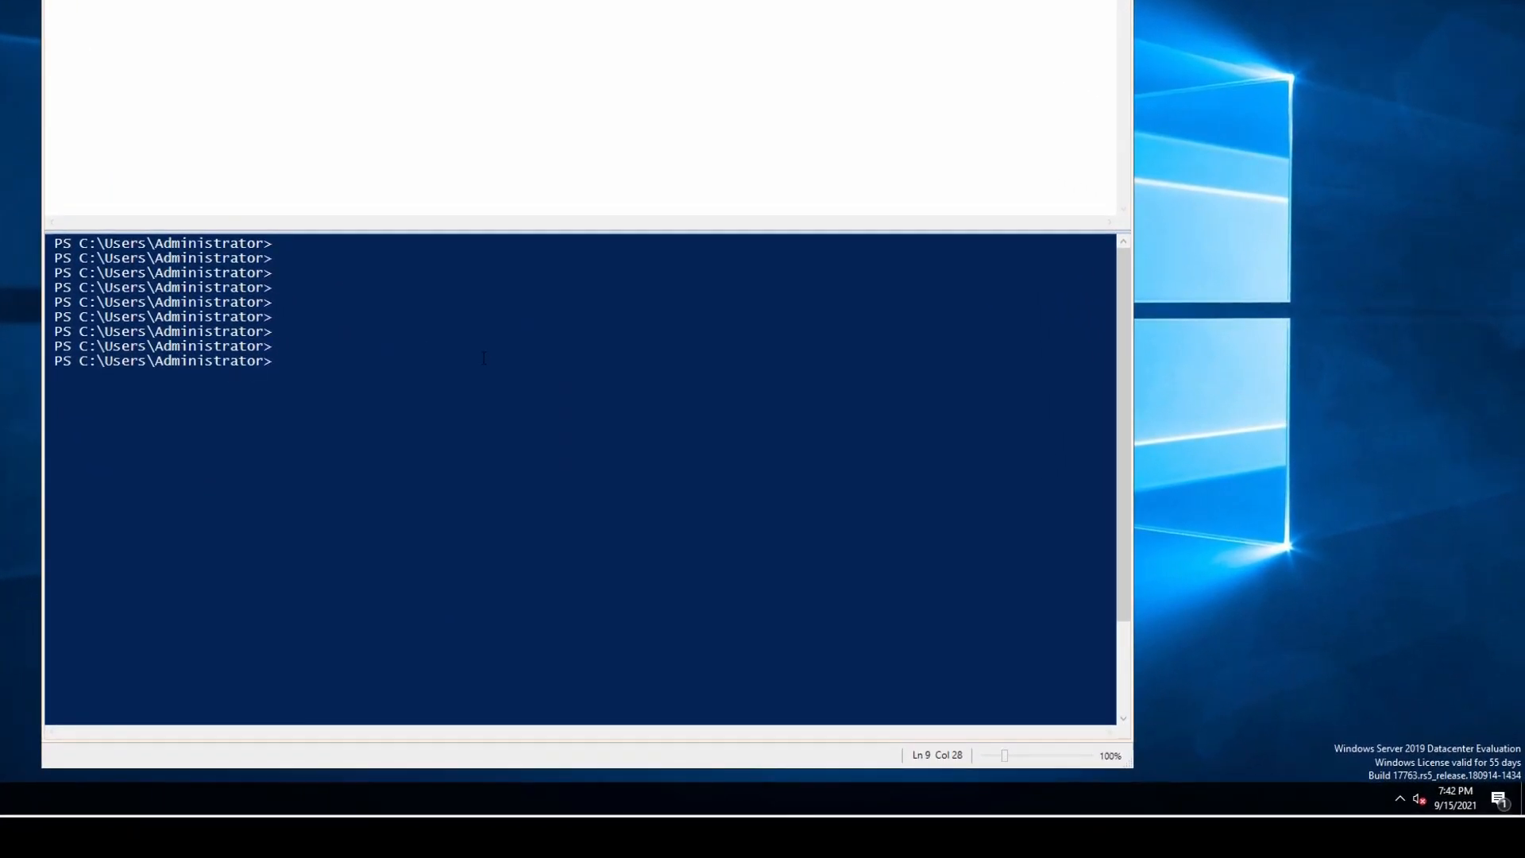
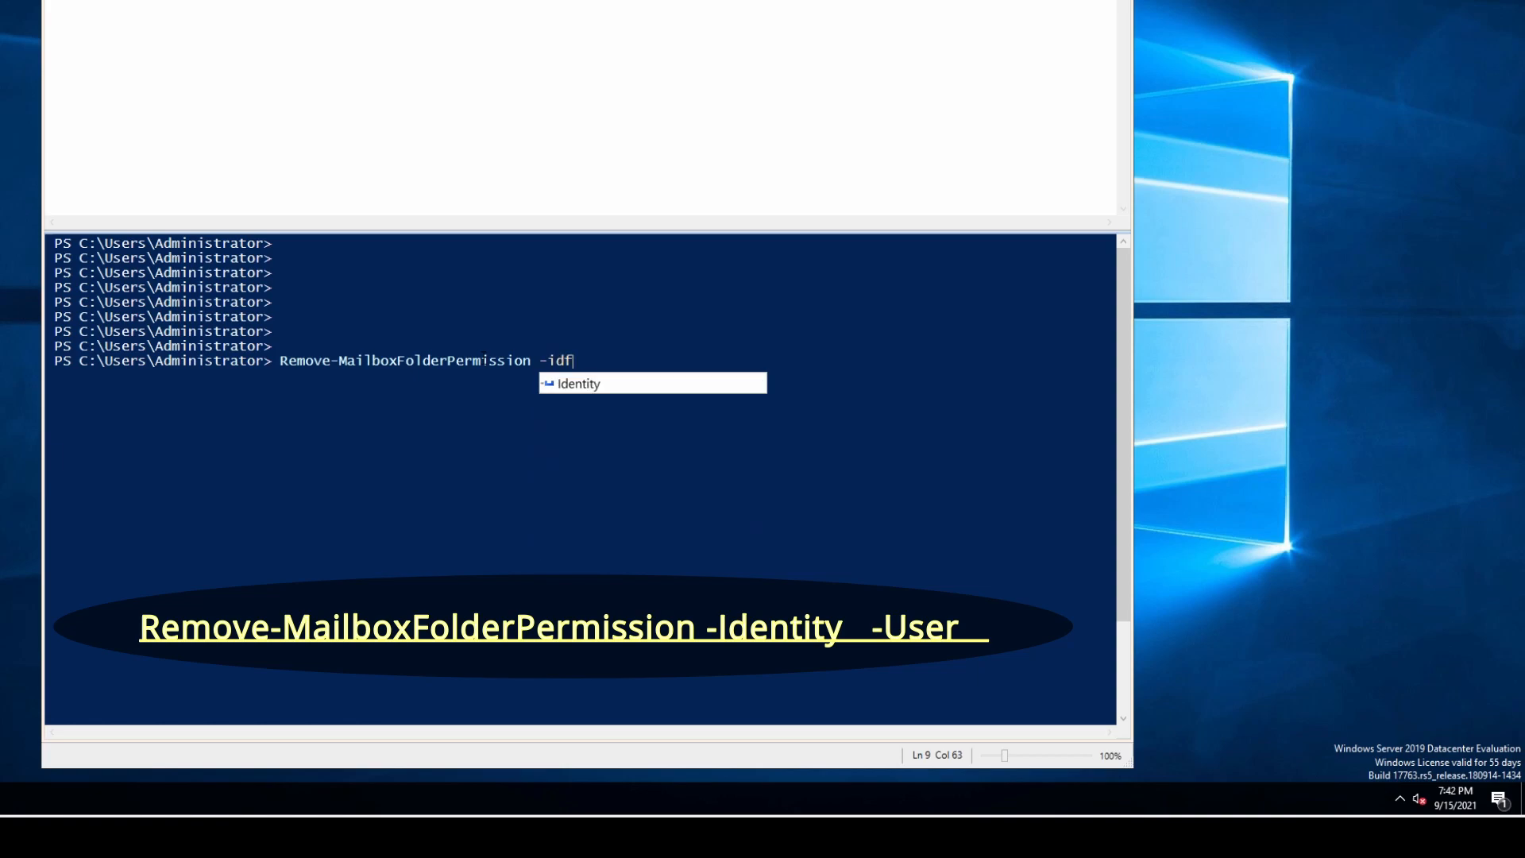
{"action": "key", "text": "Tab"}
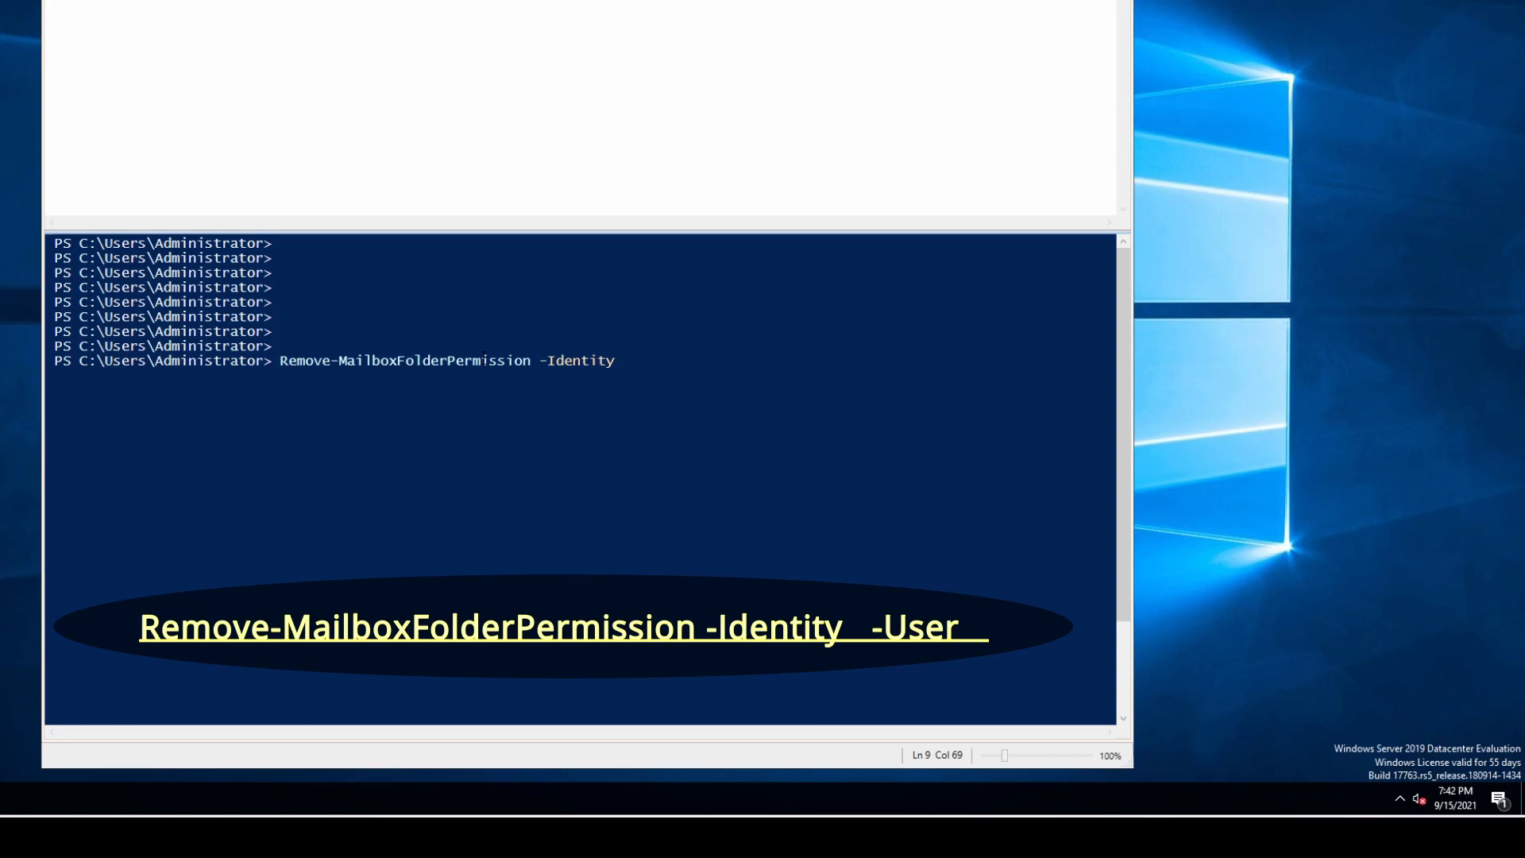
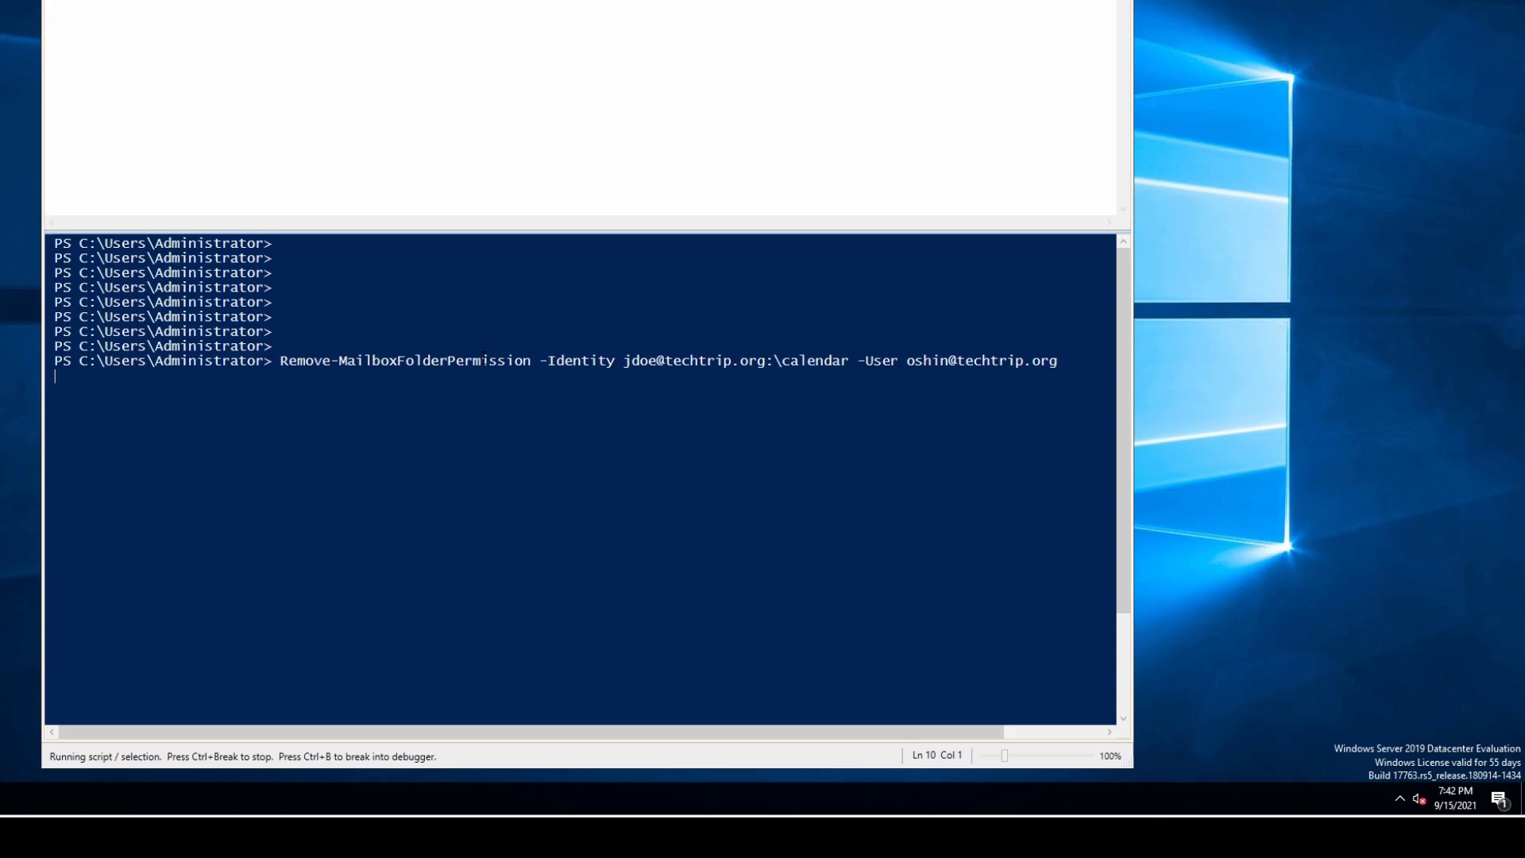
Run the removal command and approve it with Yes to All in the Confirm dialog
{"action": "key", "text": "enter"}
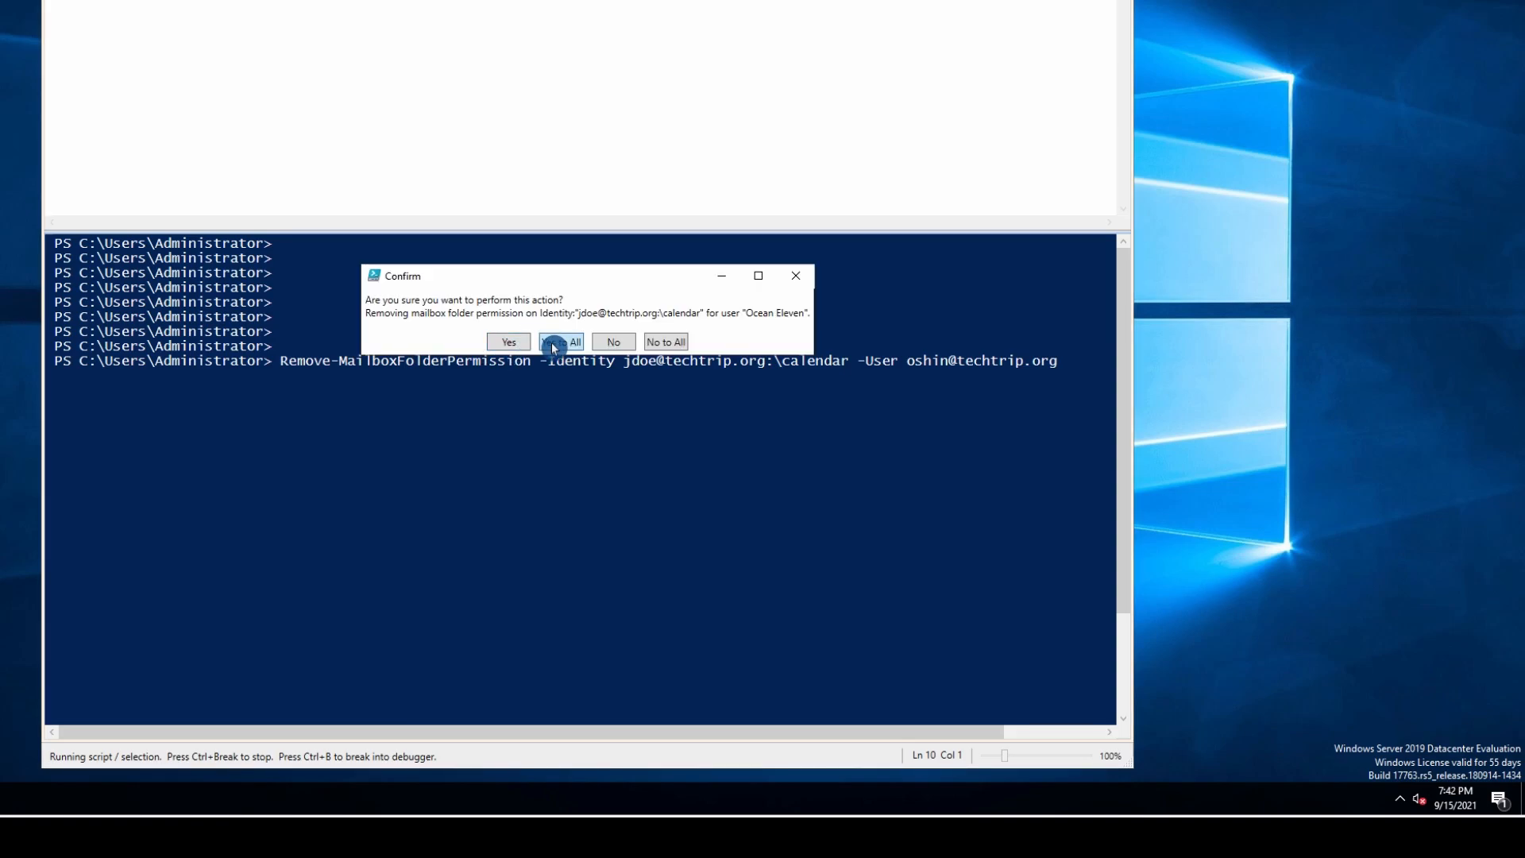
{"action": "left_click", "coordinate": [559, 342]}
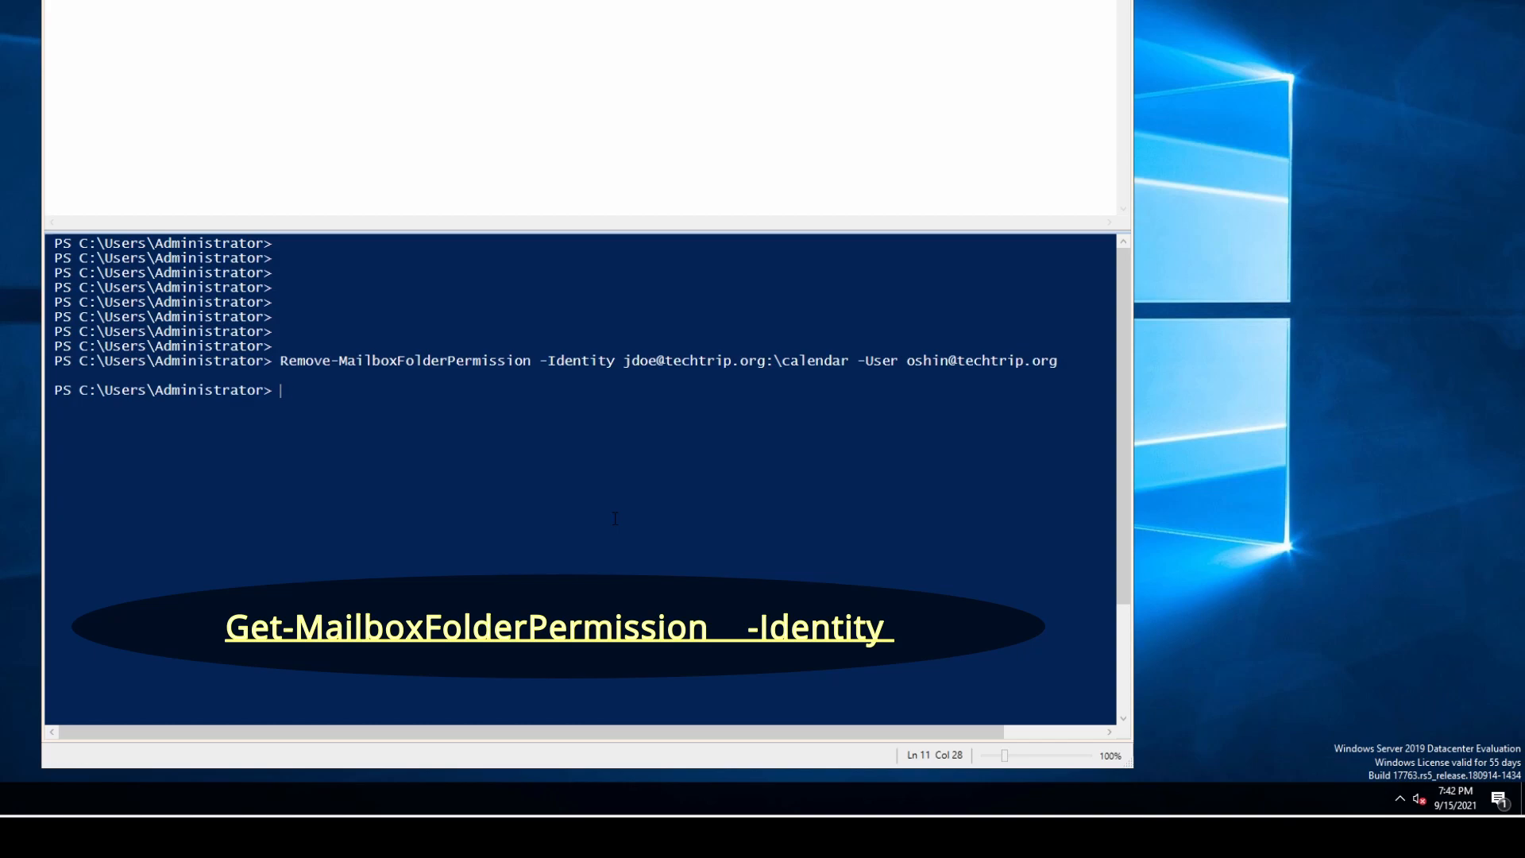
{"action": "type", "text": "Get-"}
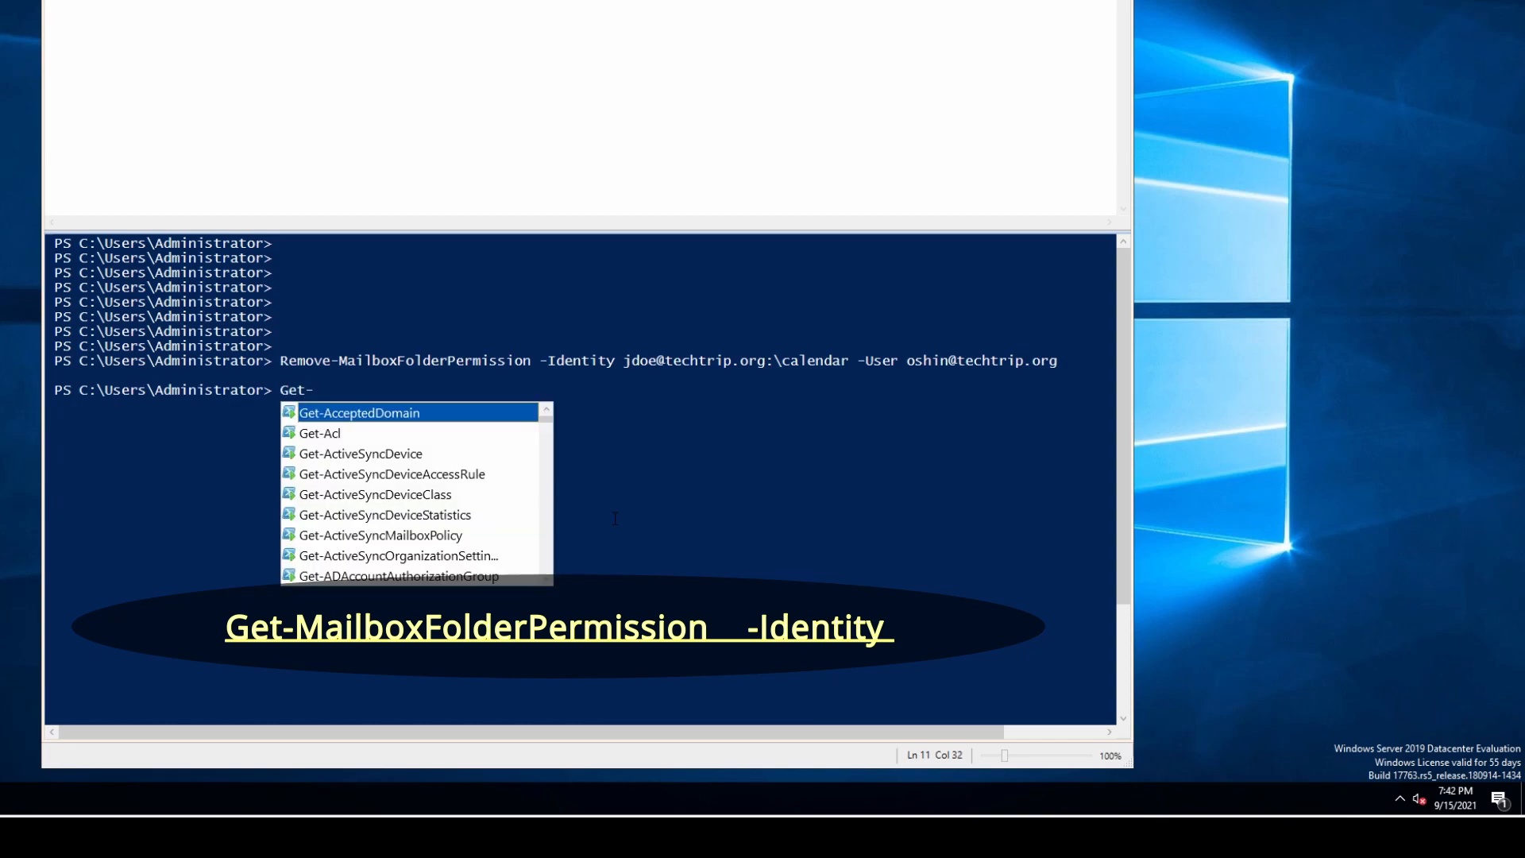
{"action": "type", "text": "mailbocx"}
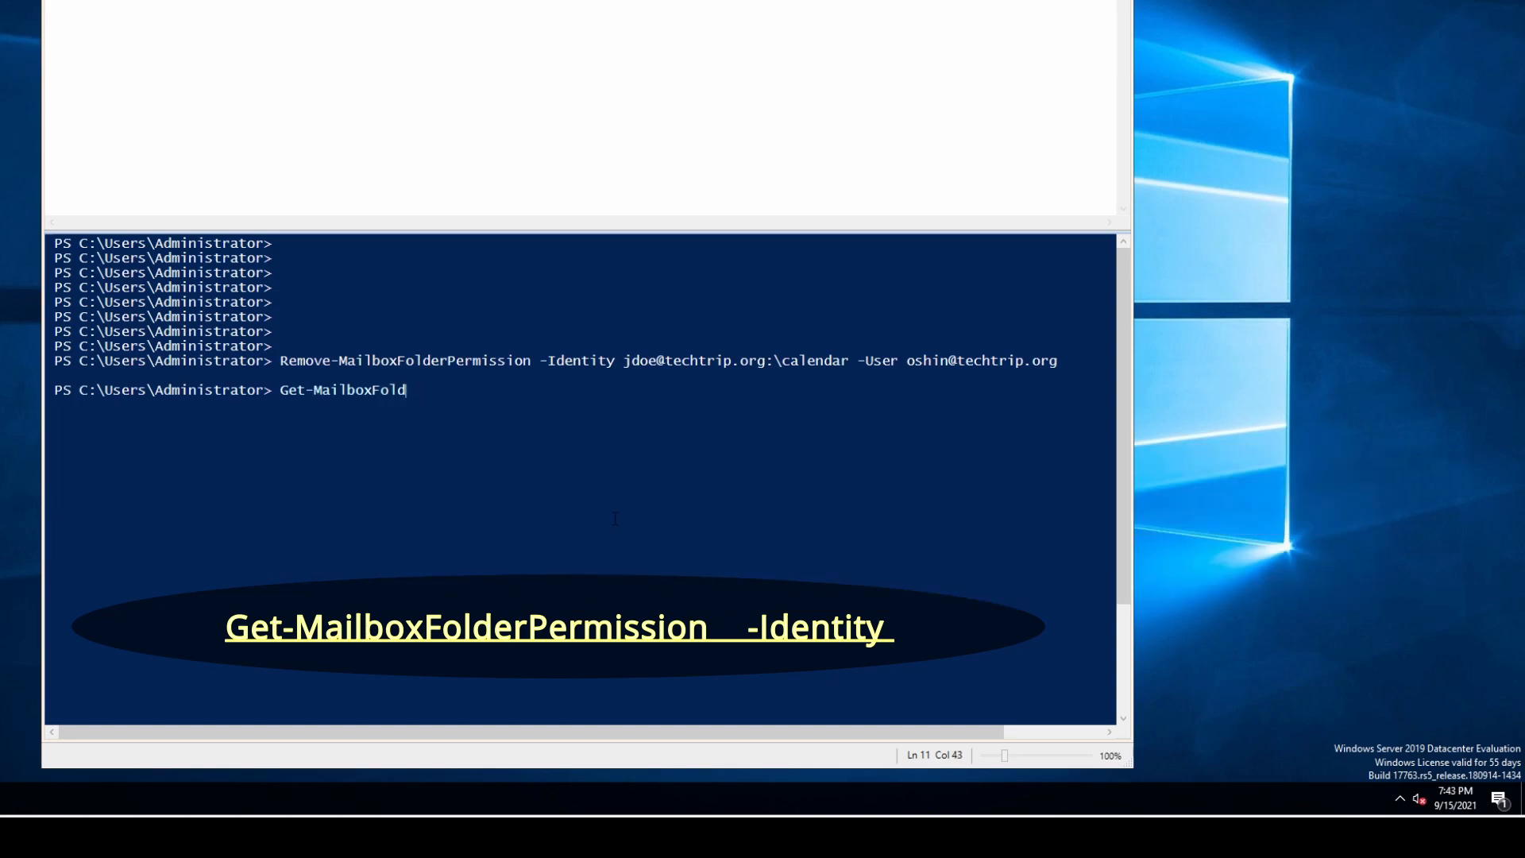
{"action": "type", "text": "erP"}
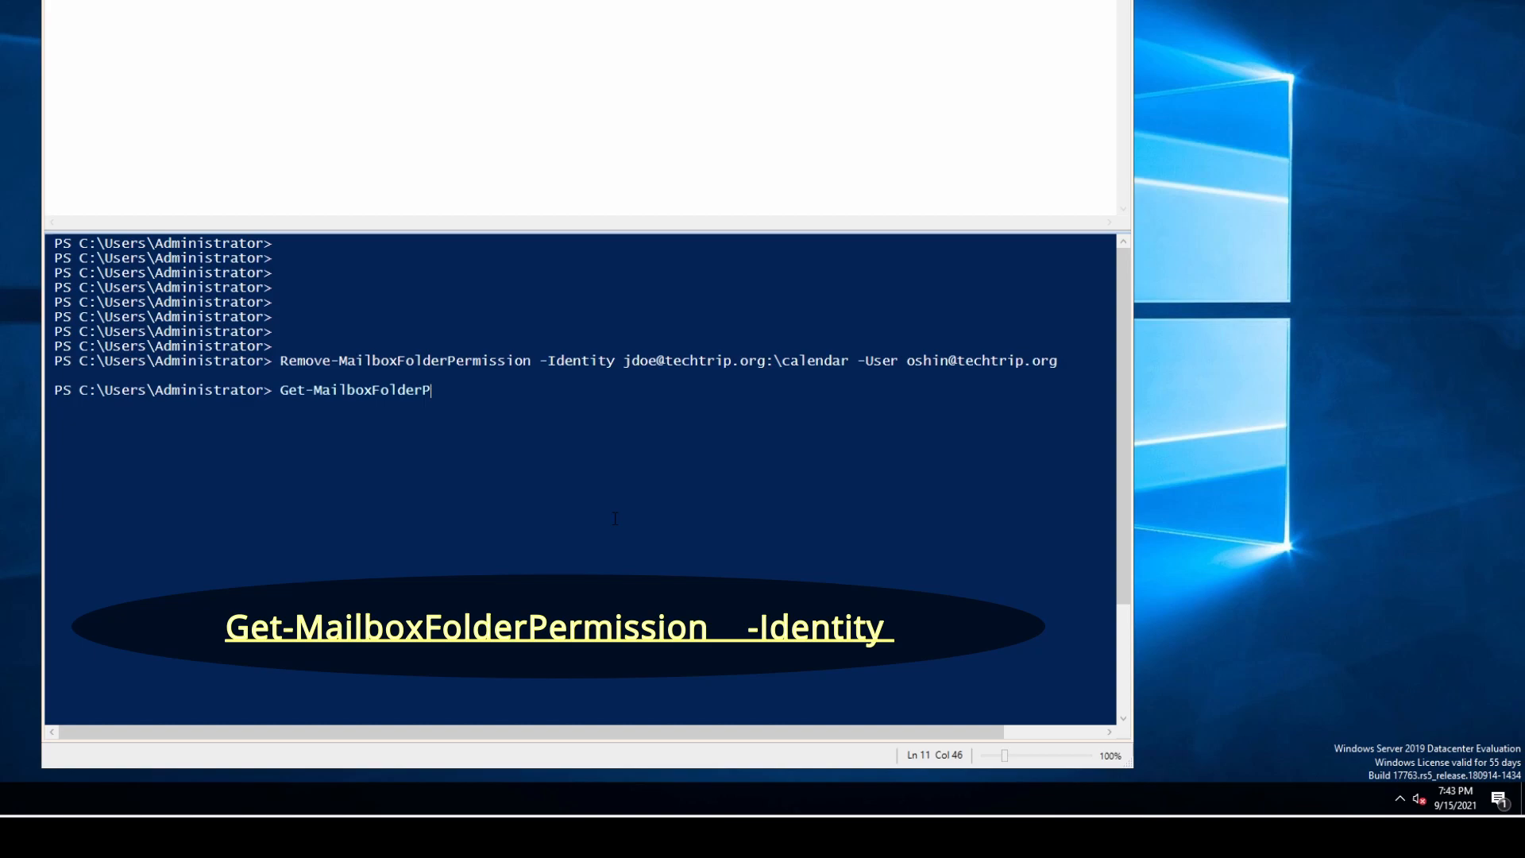
{"action": "type", "text": "ermission"}
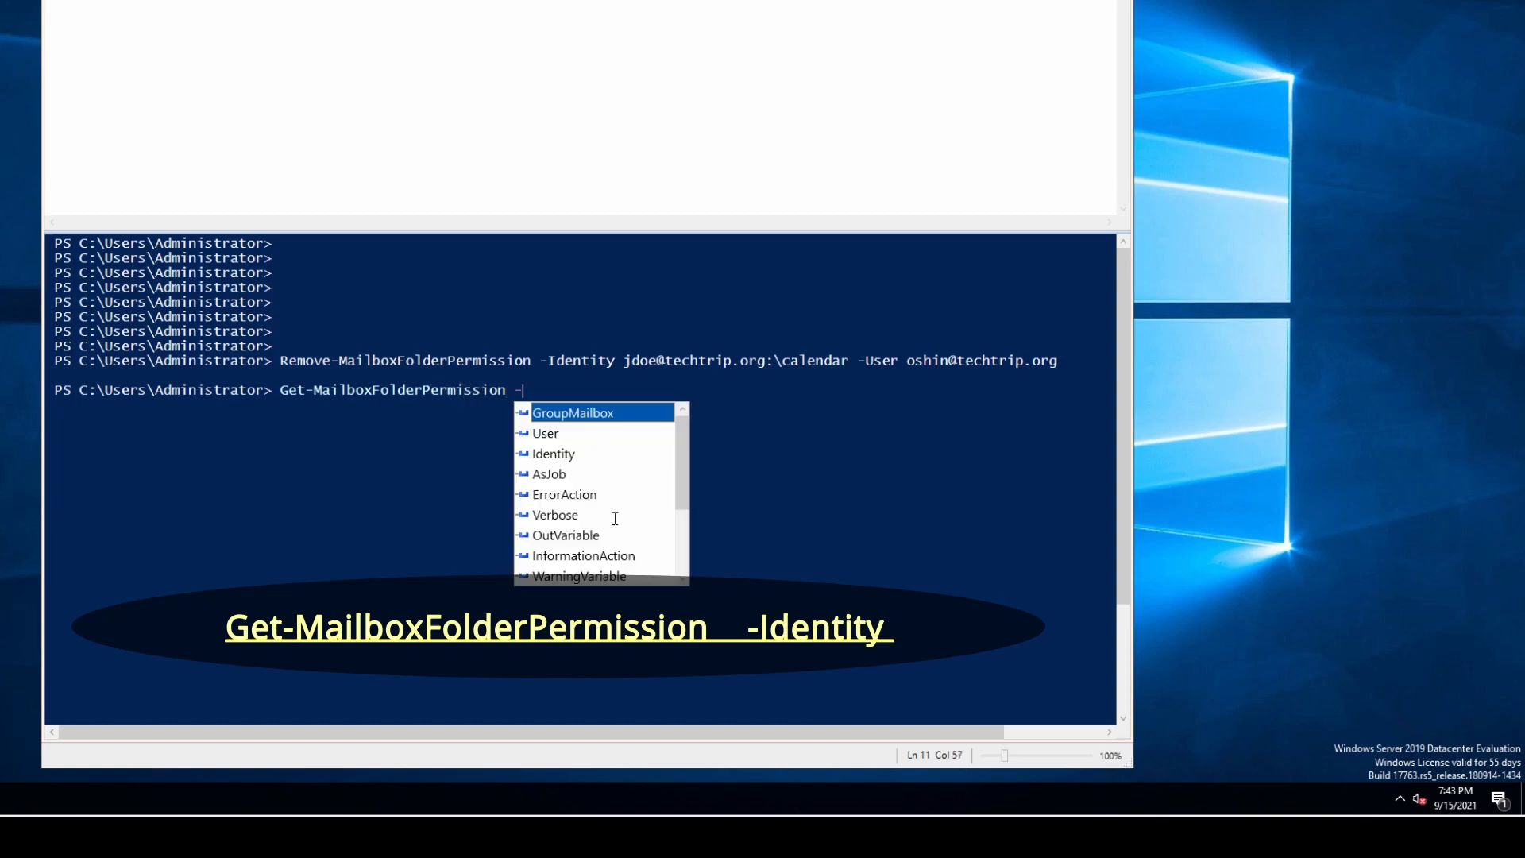
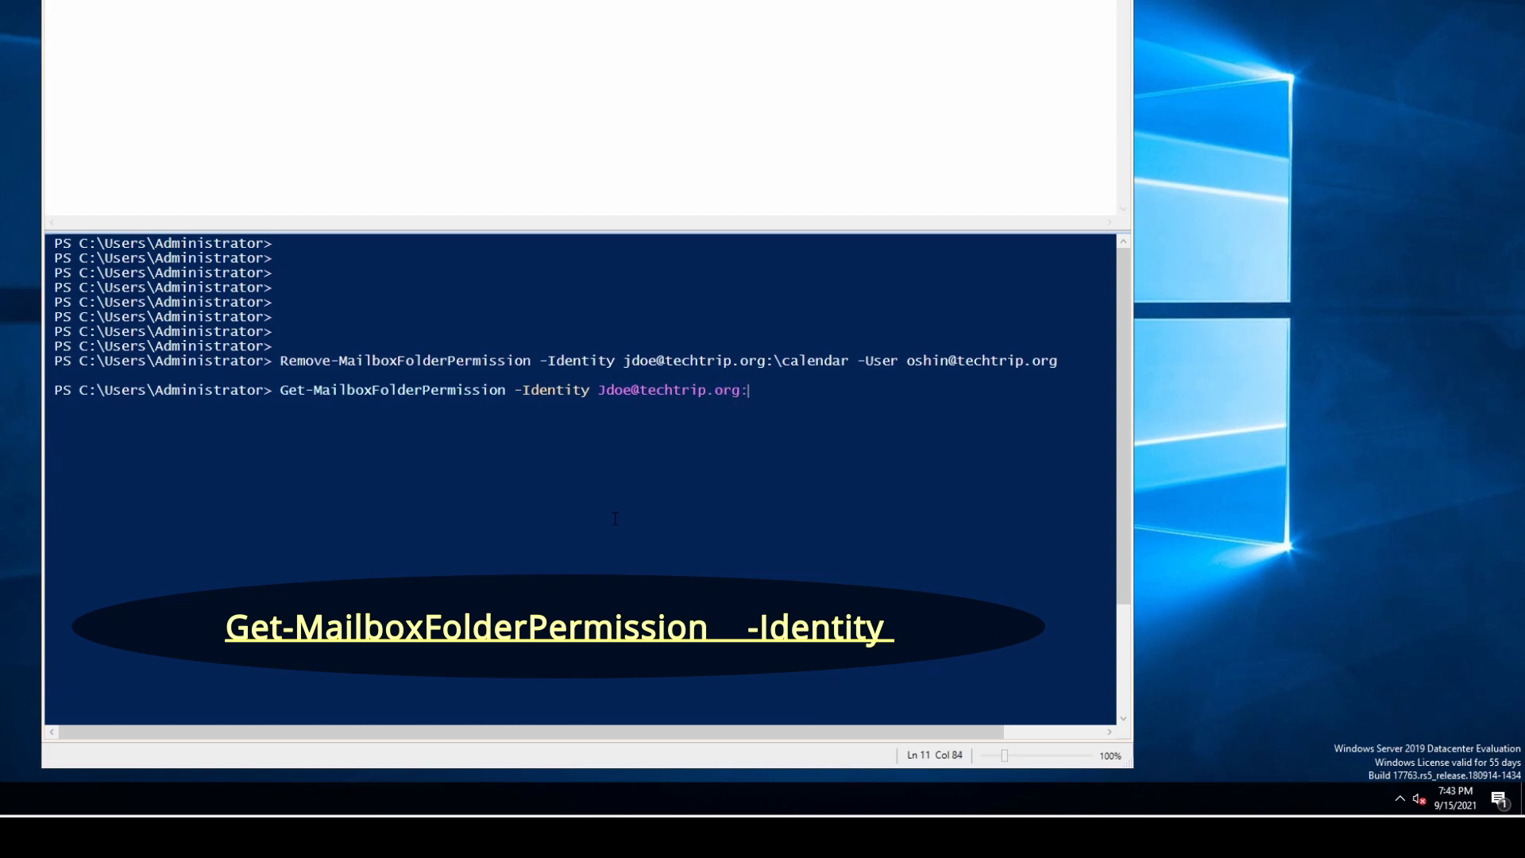
{"action": "type", "text": "\\calr"}
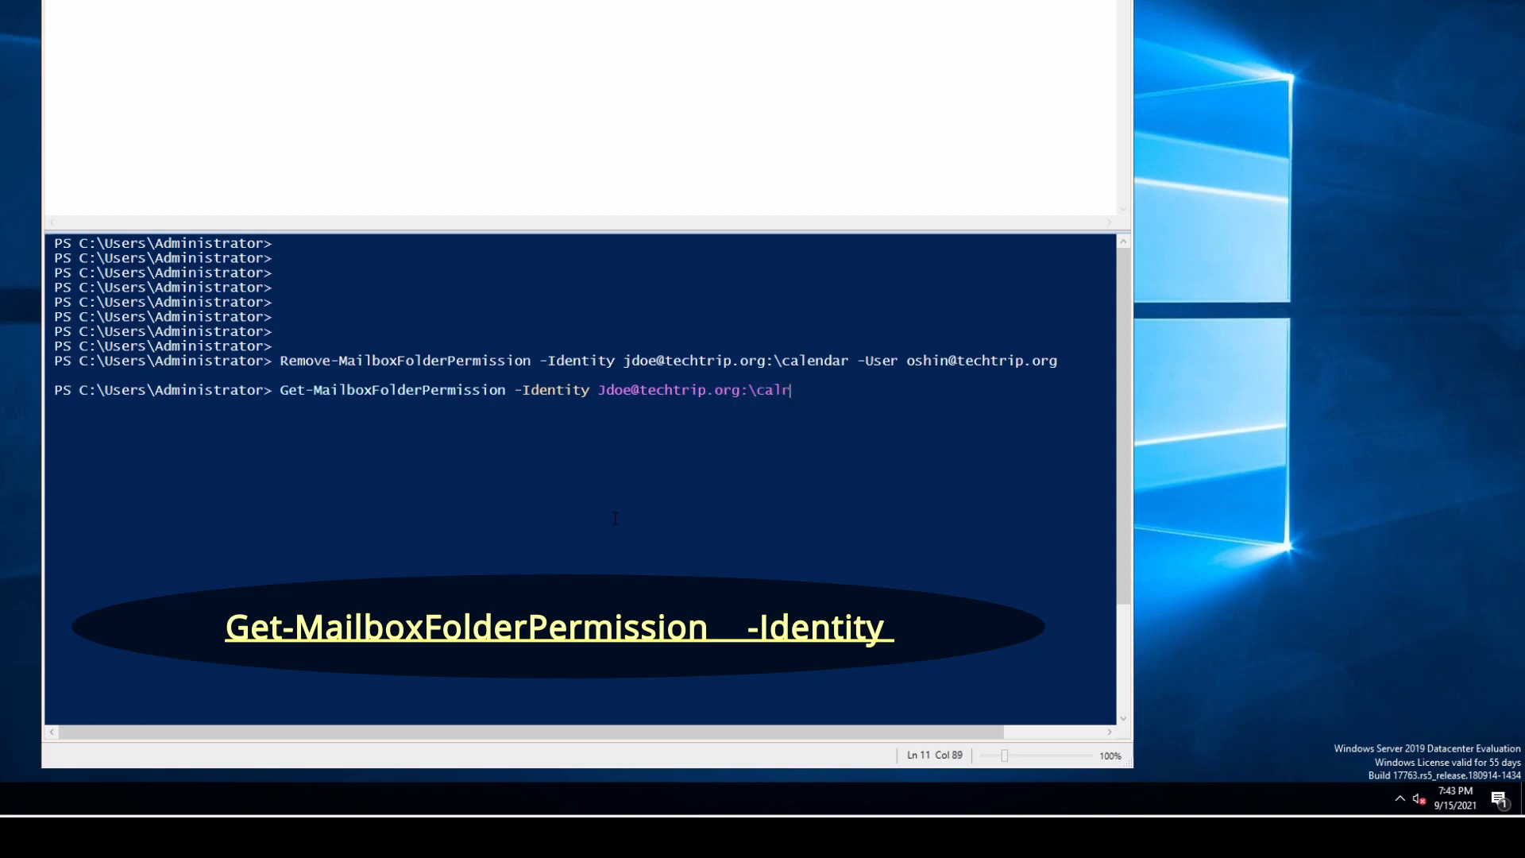
{"action": "type", "text": "enda"}
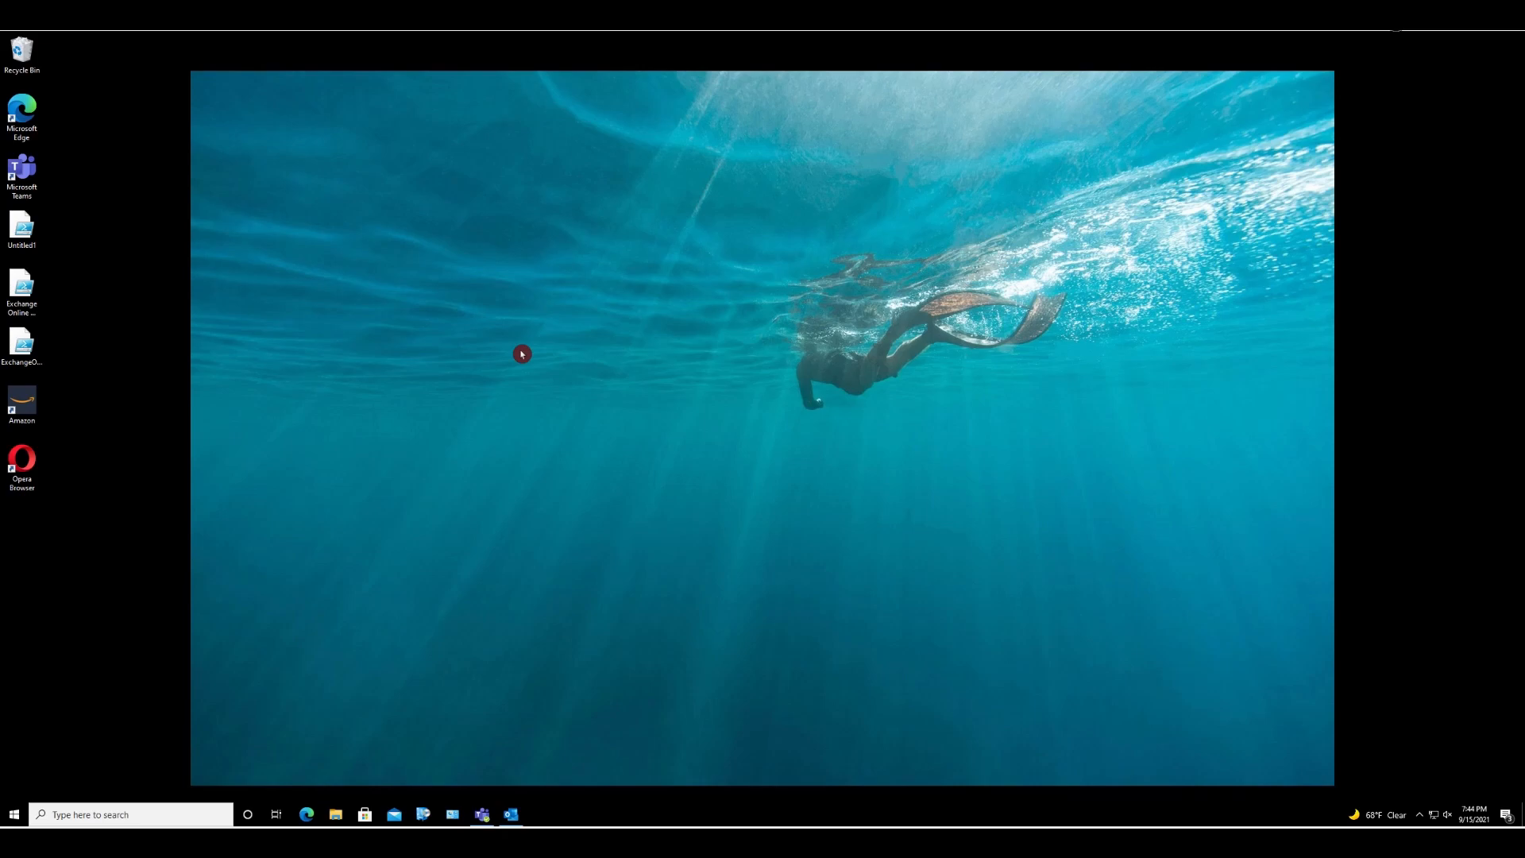
Bring Outlook back up to see John's shared calendar showing only free/busy blocks
{"action": "left_click", "coordinate": [510, 813]}
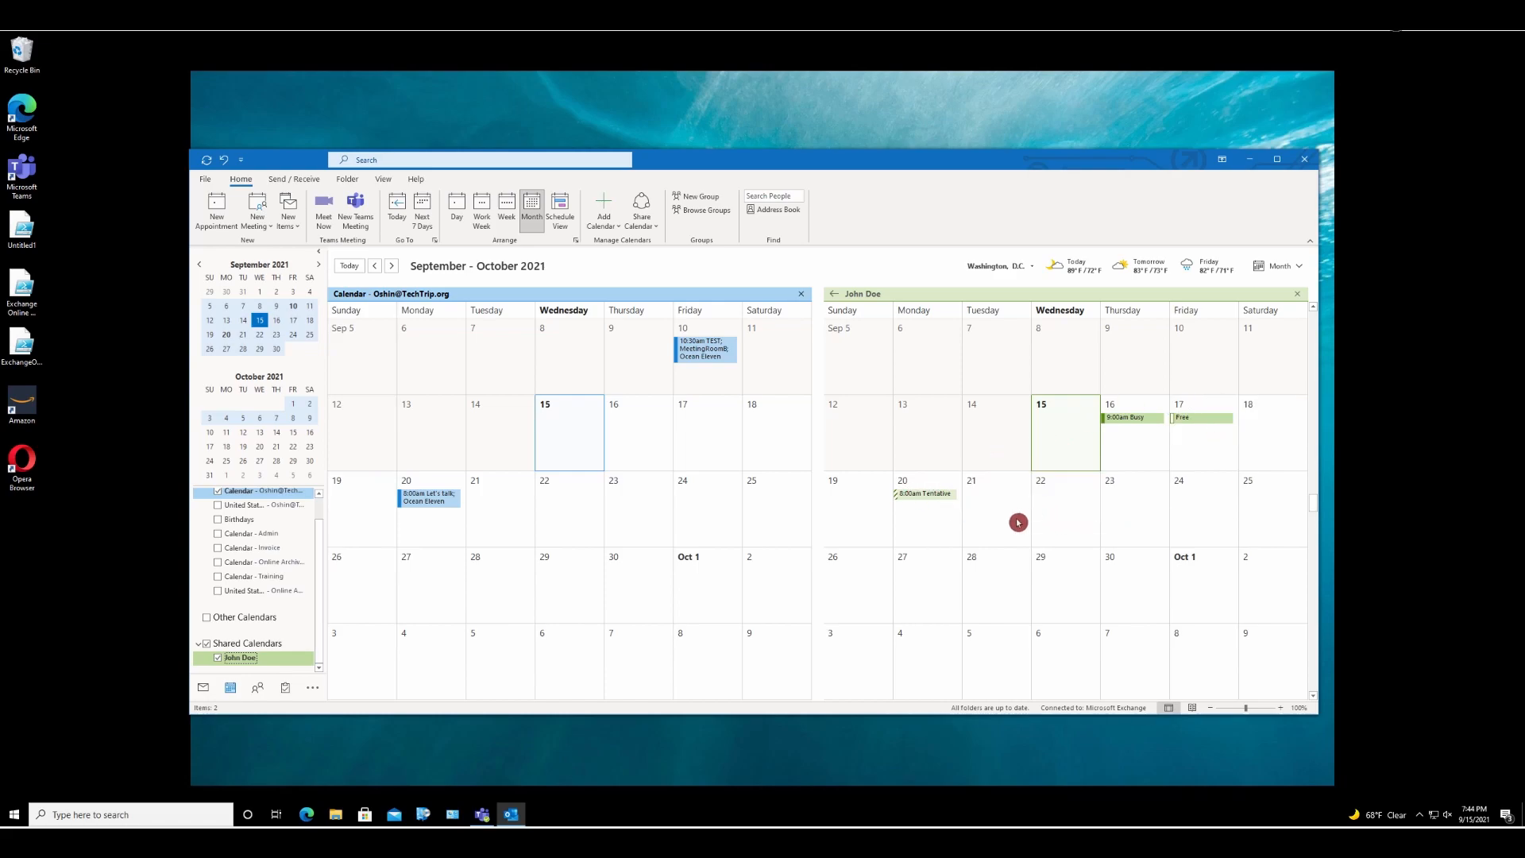
{"action": "mouse_move", "coordinate": [1085, 503]}
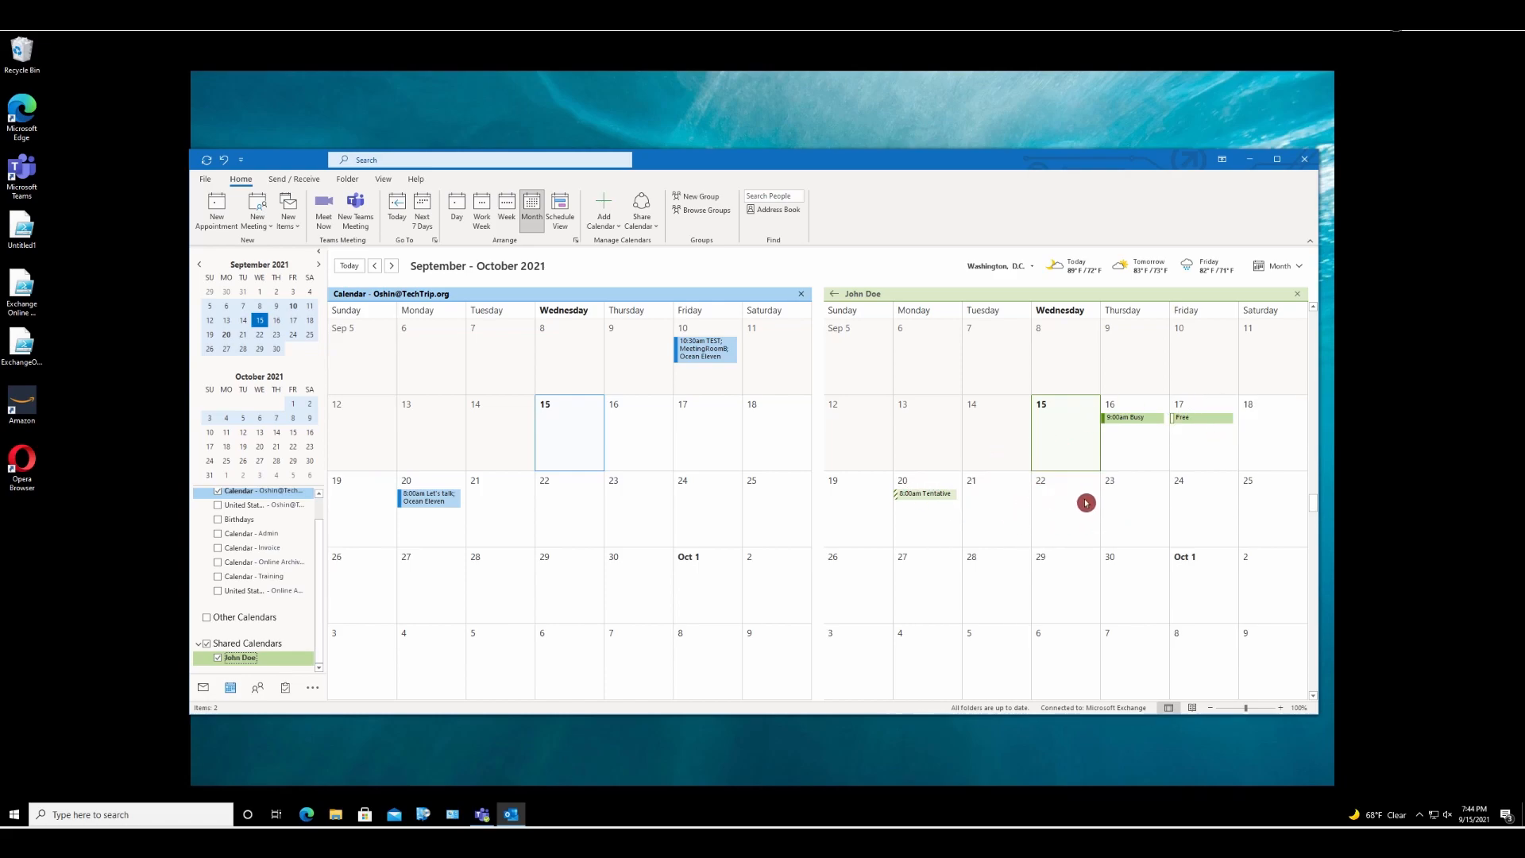
{"action": "mouse_move", "coordinate": [1060, 497]}
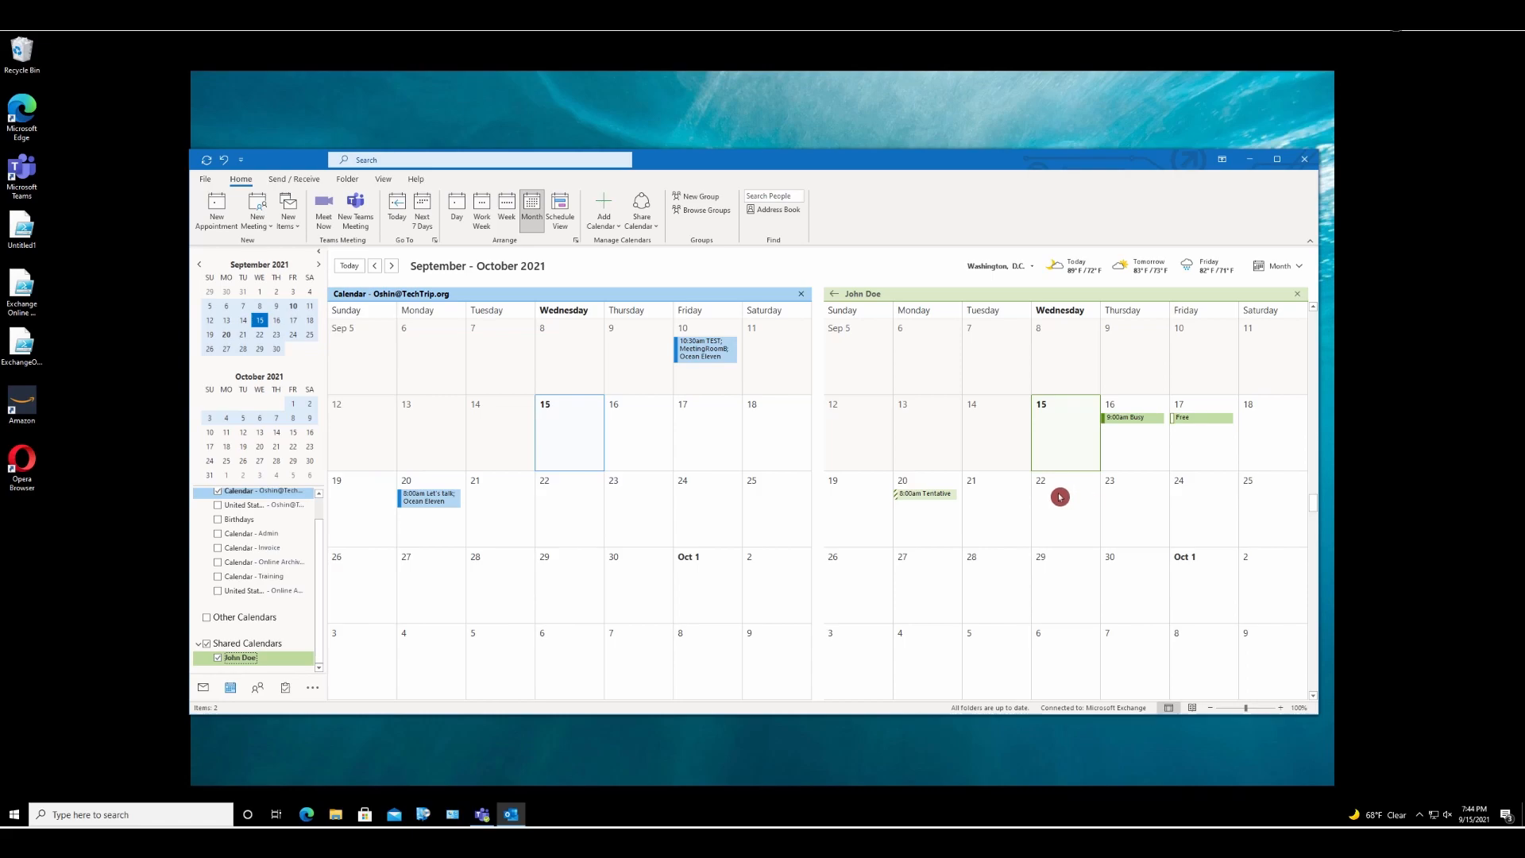